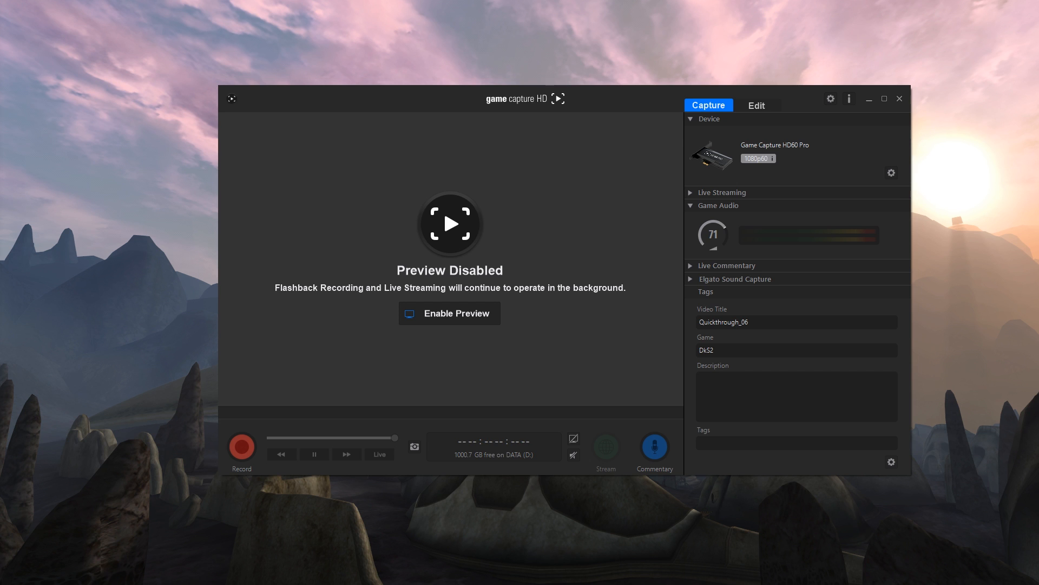
mouse_move(526, 62)
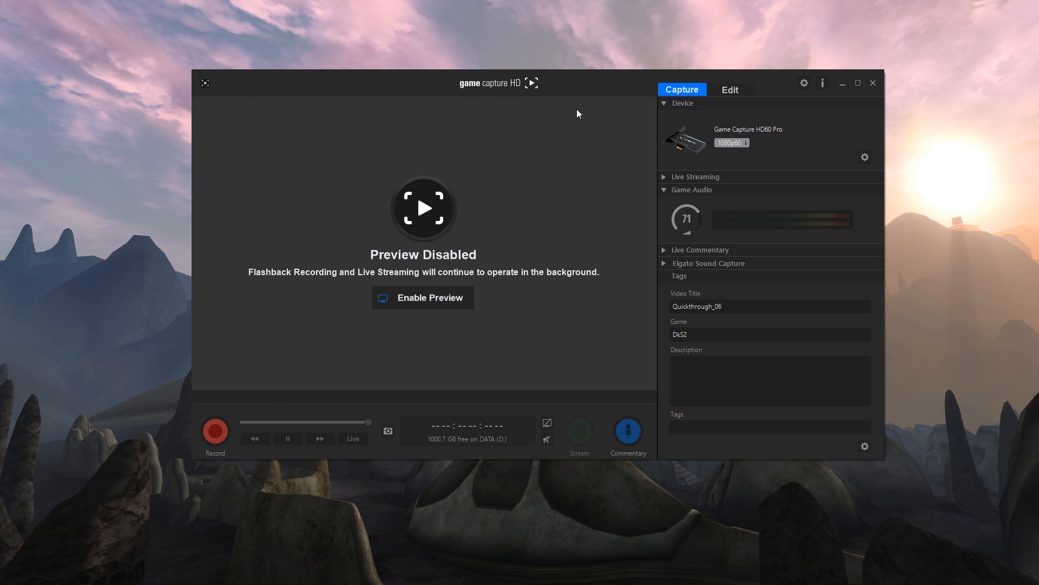
mouse_move(736, 137)
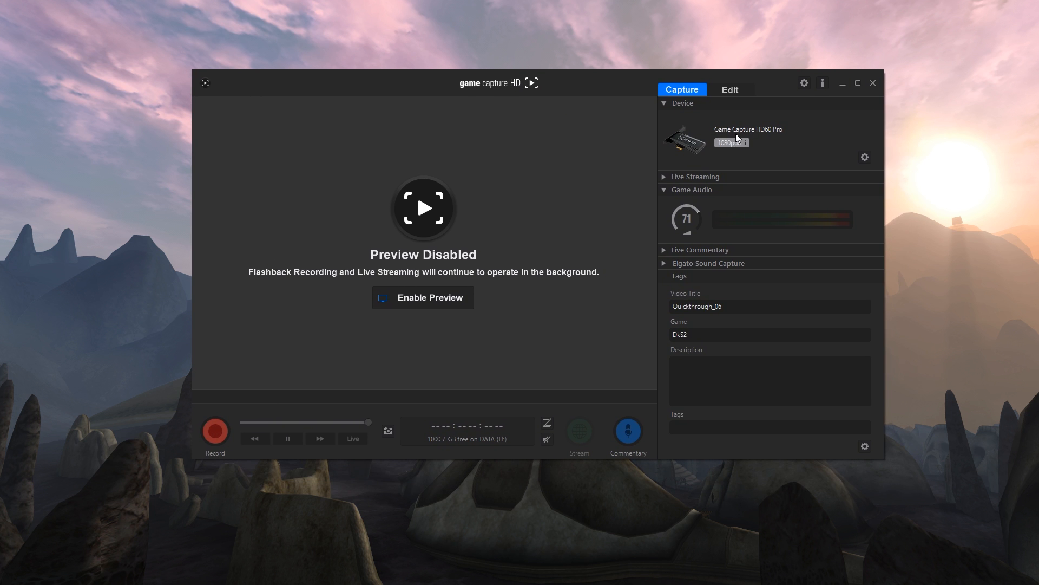
mouse_move(761, 140)
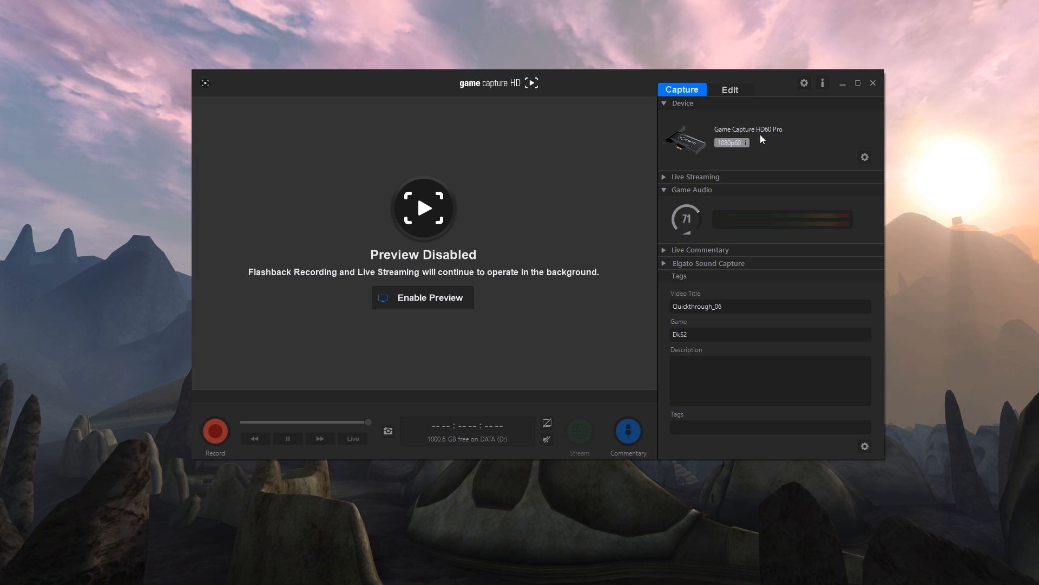
mouse_move(730, 137)
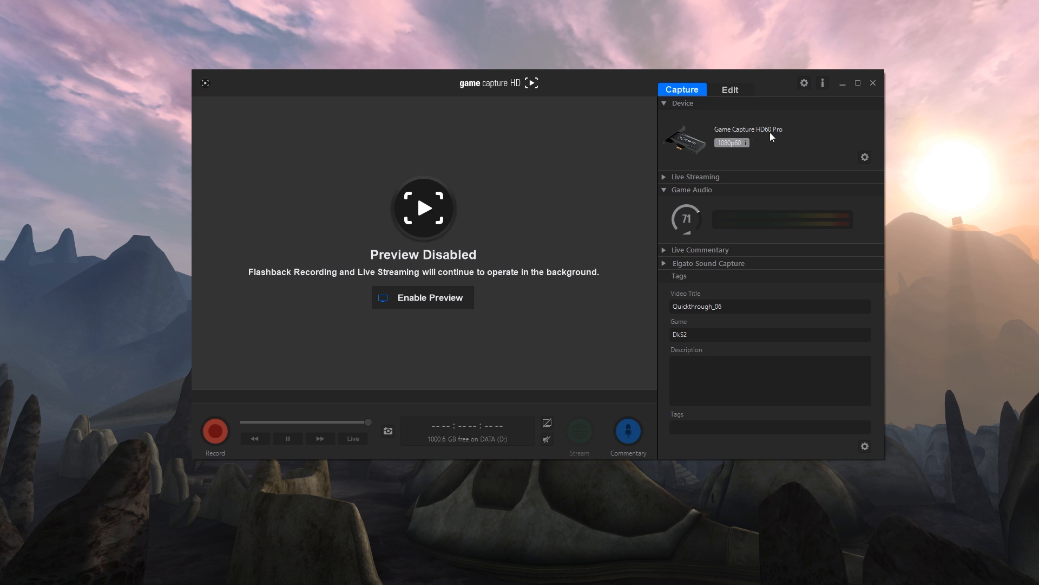
mouse_move(782, 137)
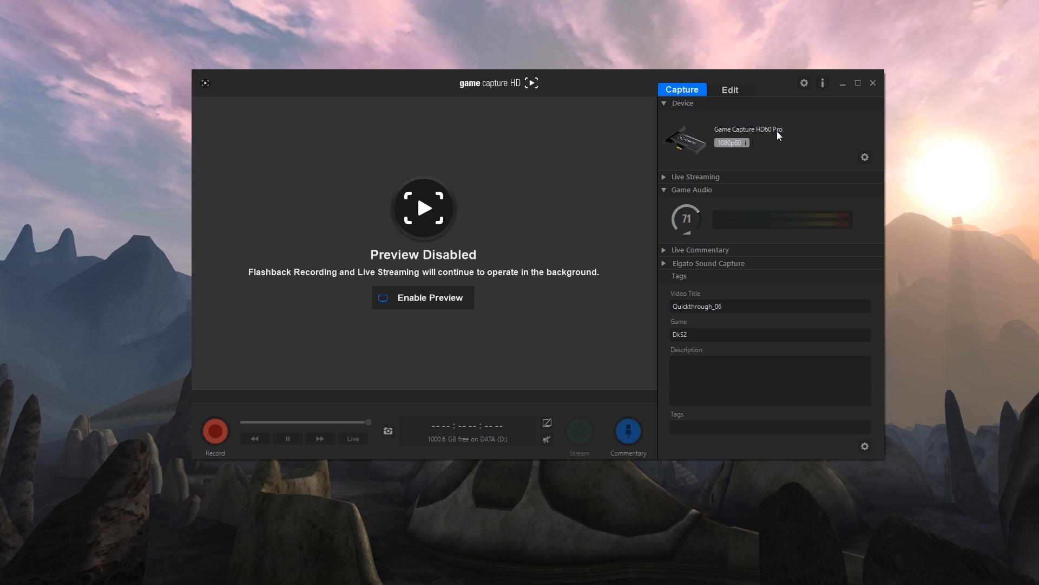
Return to the DkS2_Quickthrough_07 project and cue the MAIN sequence to about 1:11 in Quickthrough_06
left_click(422, 297)
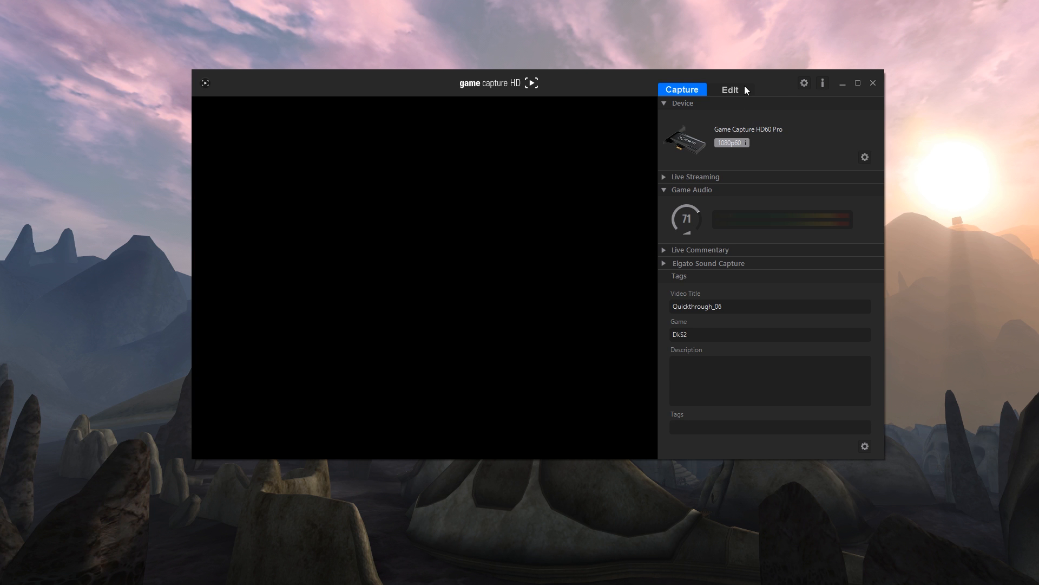
left_click(728, 90)
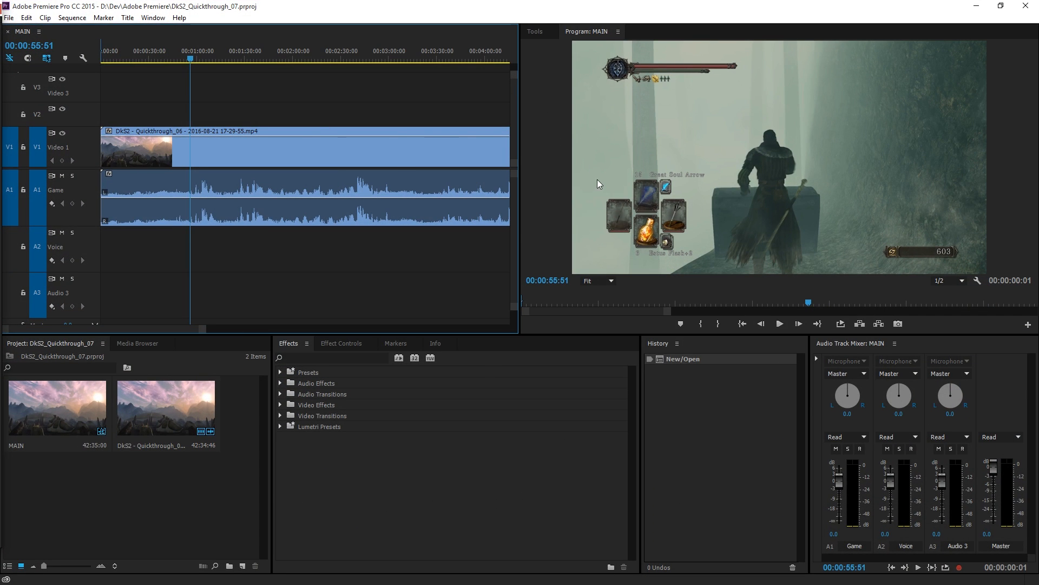
mouse_move(103, 17)
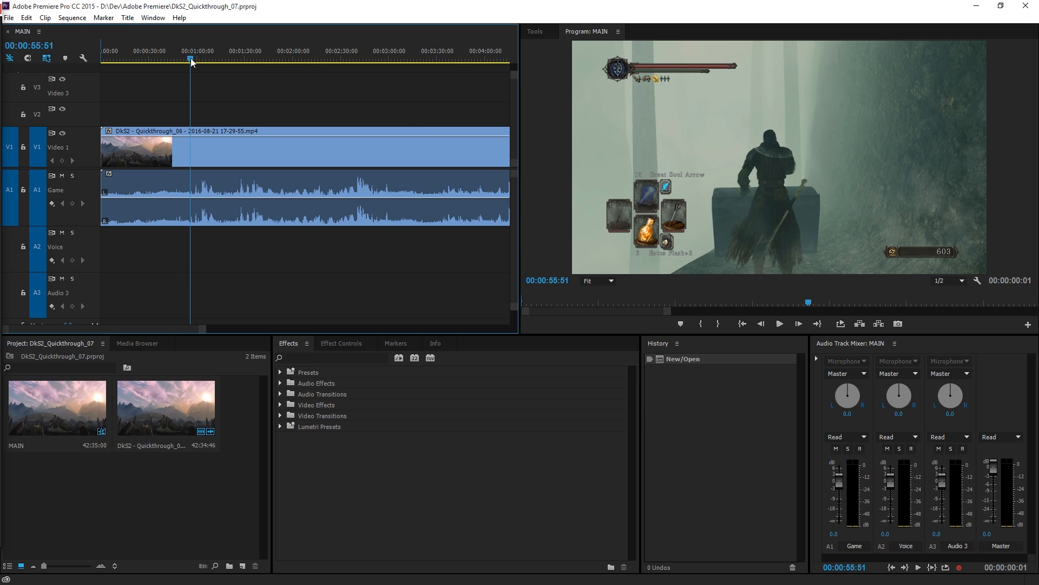
left_click(778, 324)
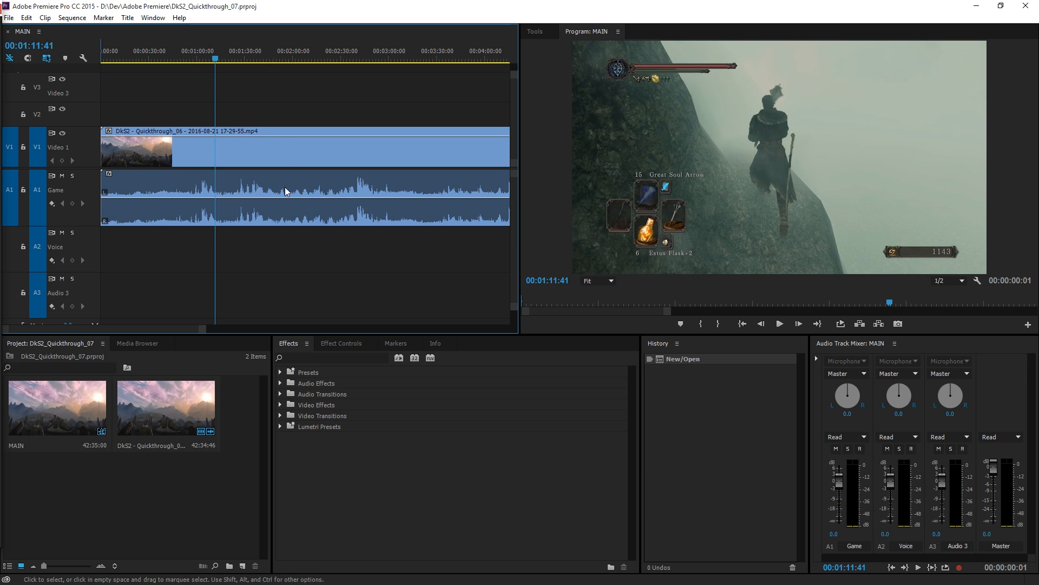
Move to the 37-minute mark and play the footage to 37:29 to check the audio sync
scroll("right", 3)
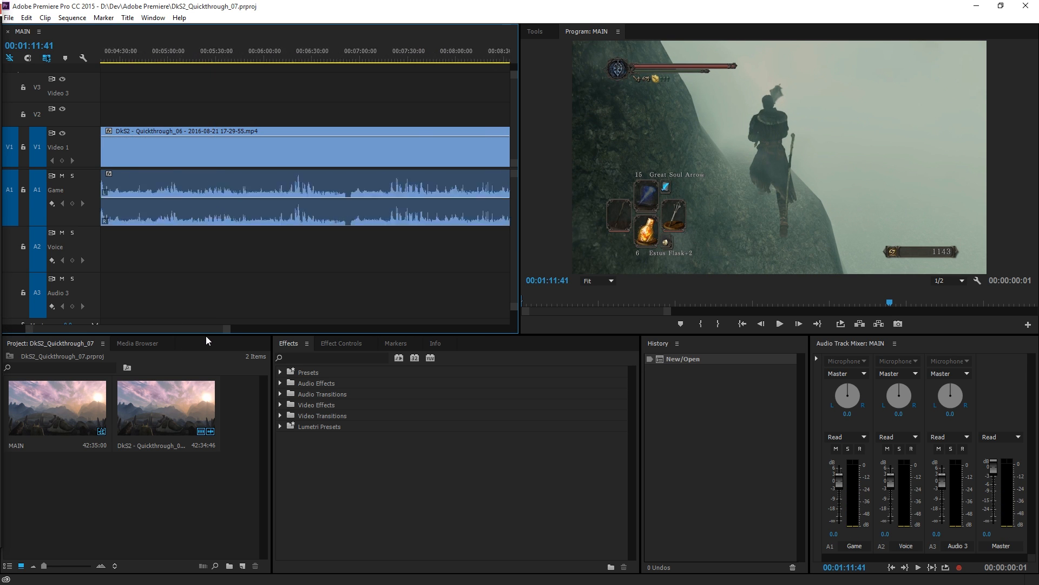
scroll("right", 3)
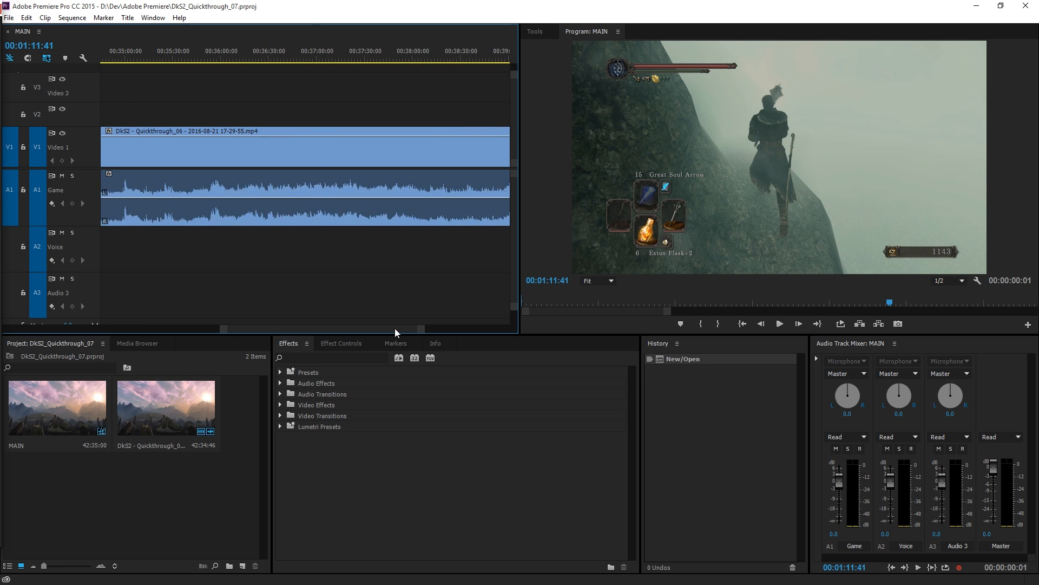
left_click(322, 51)
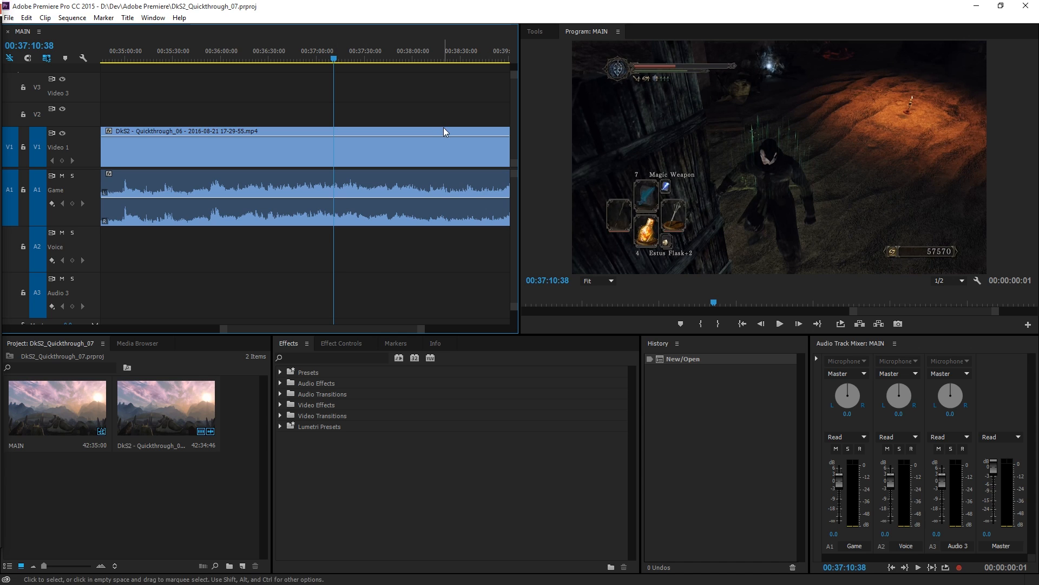
mouse_move(327, 390)
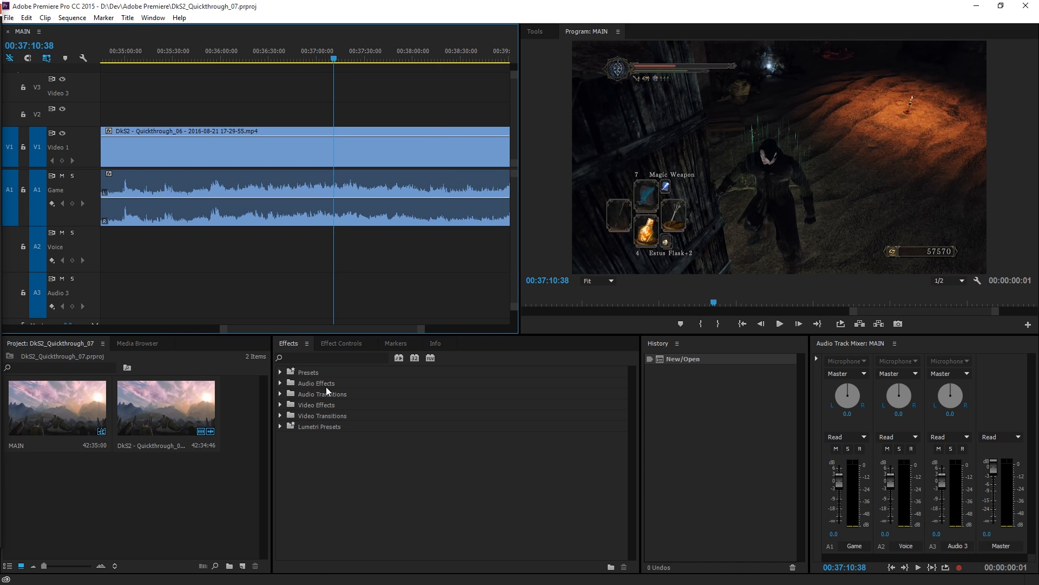
mouse_move(334, 331)
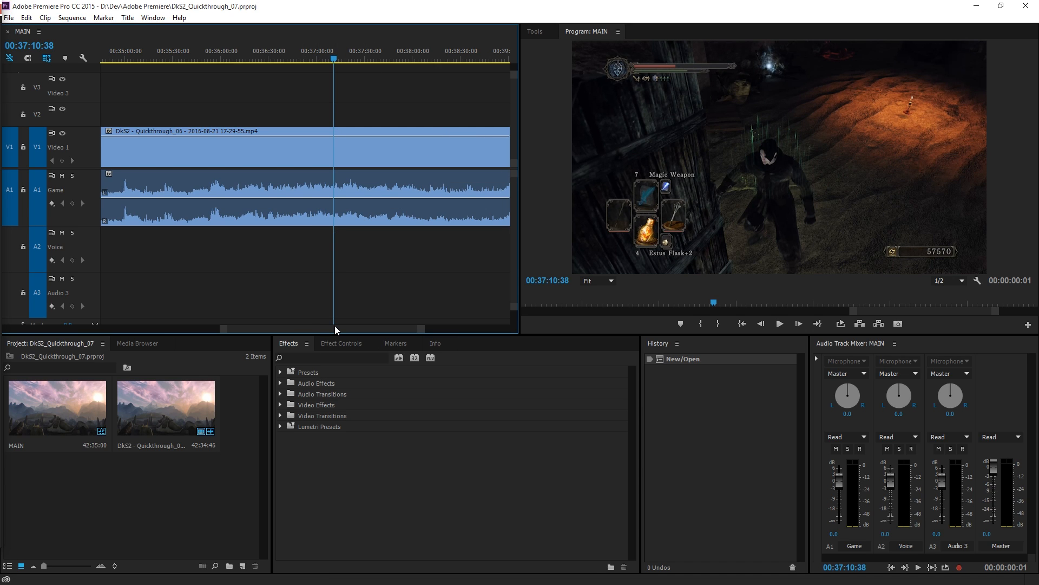
left_click(779, 324)
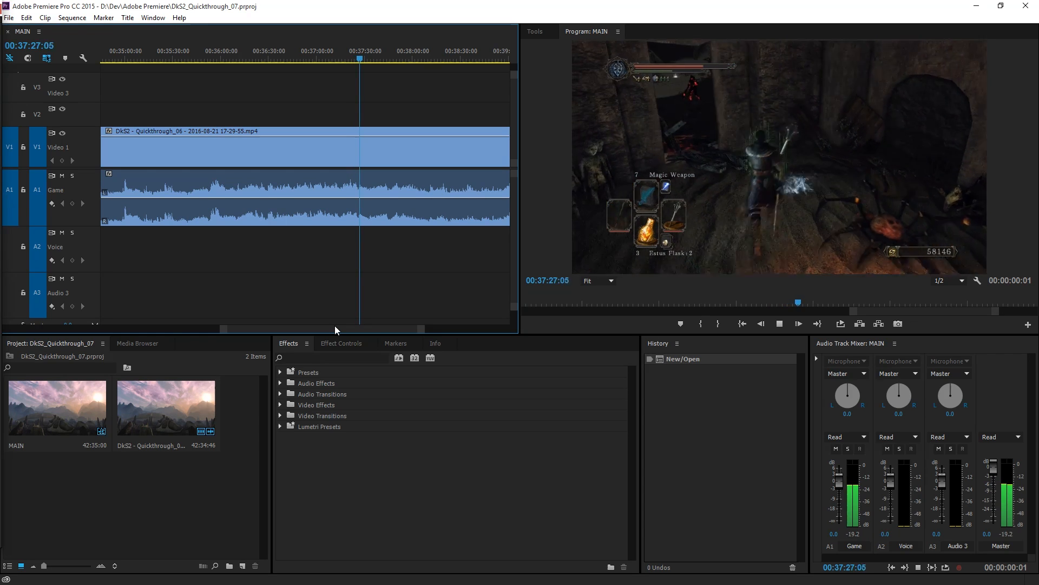
left_click(780, 324)
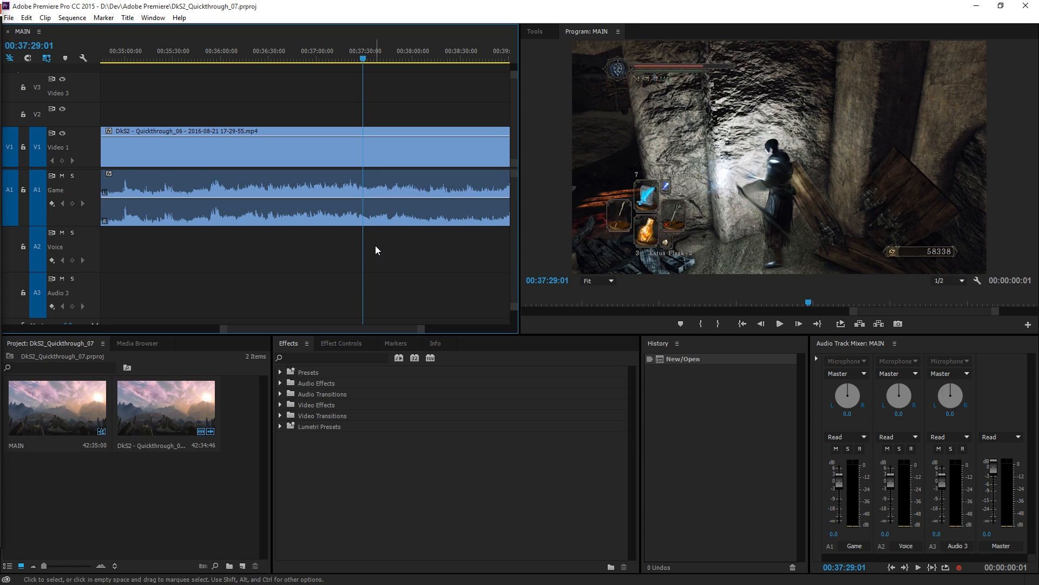
mouse_move(410, 269)
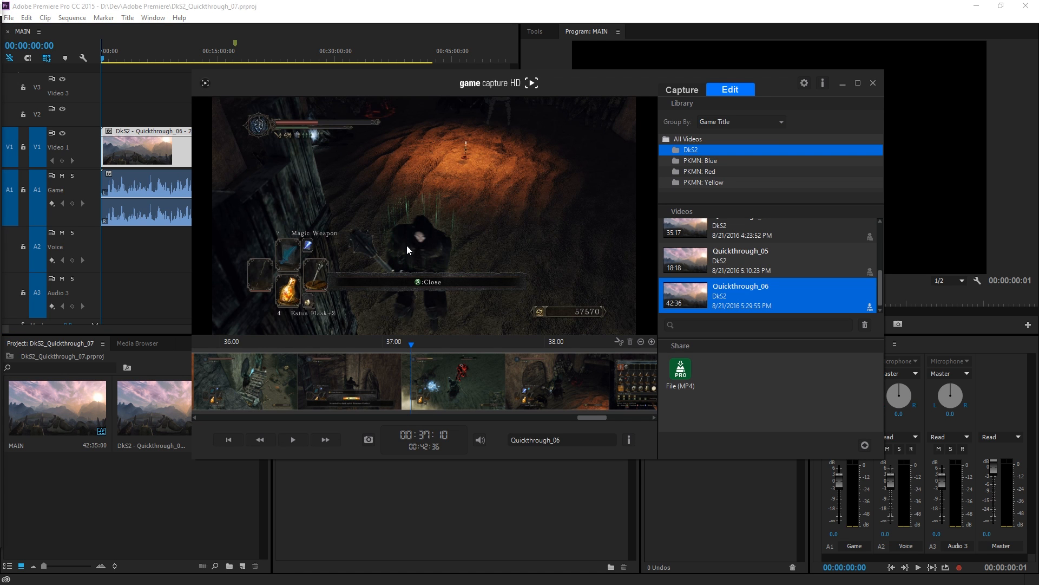
mouse_move(775, 232)
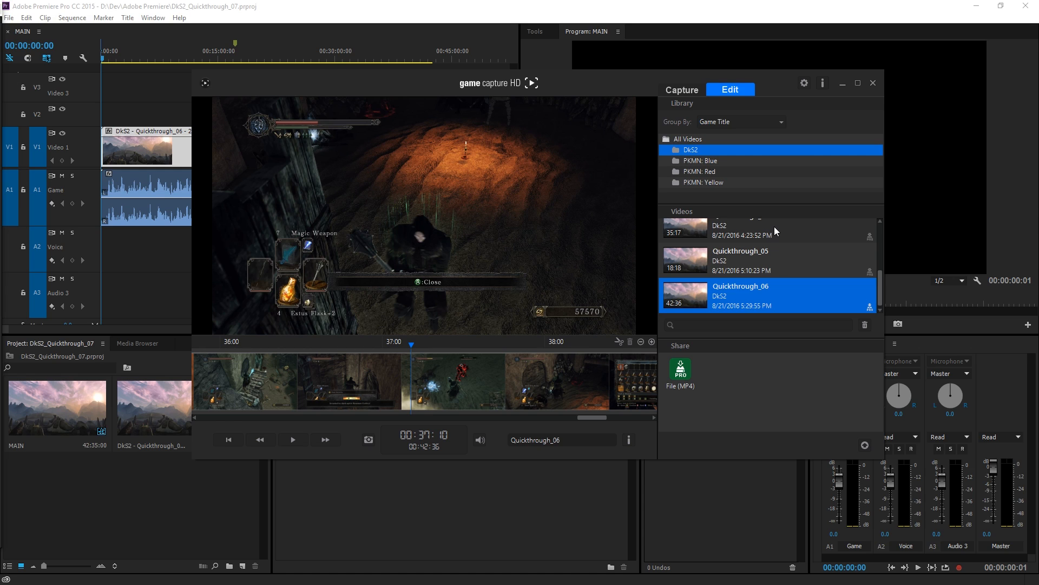
mouse_move(412, 348)
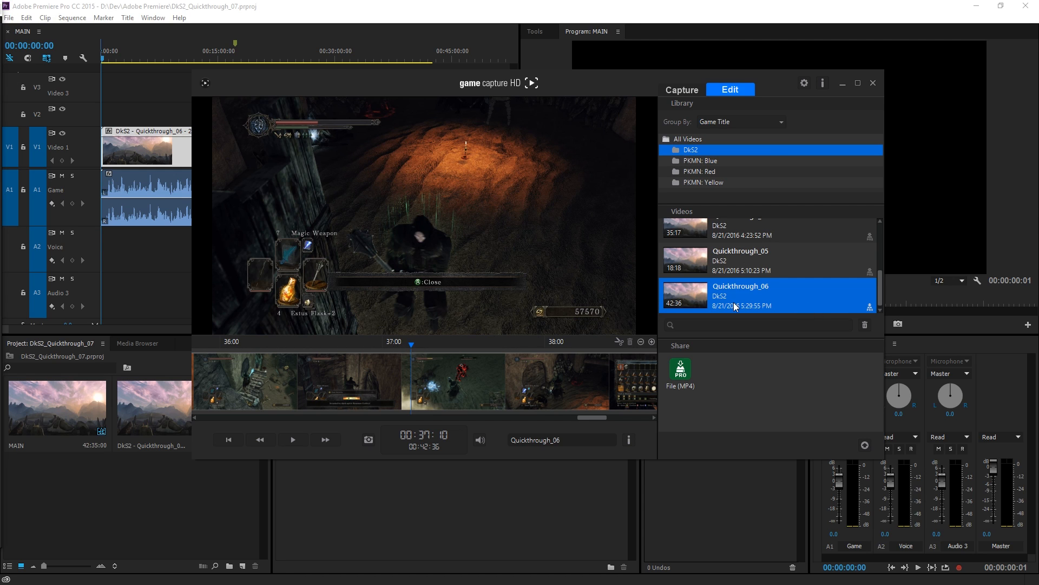
mouse_move(471, 232)
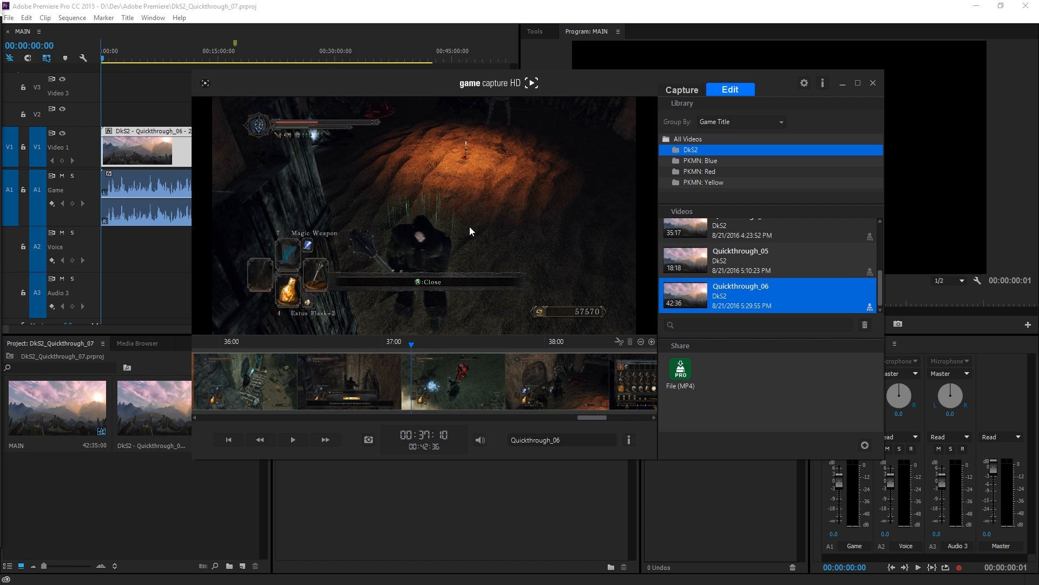
mouse_move(1002, 6)
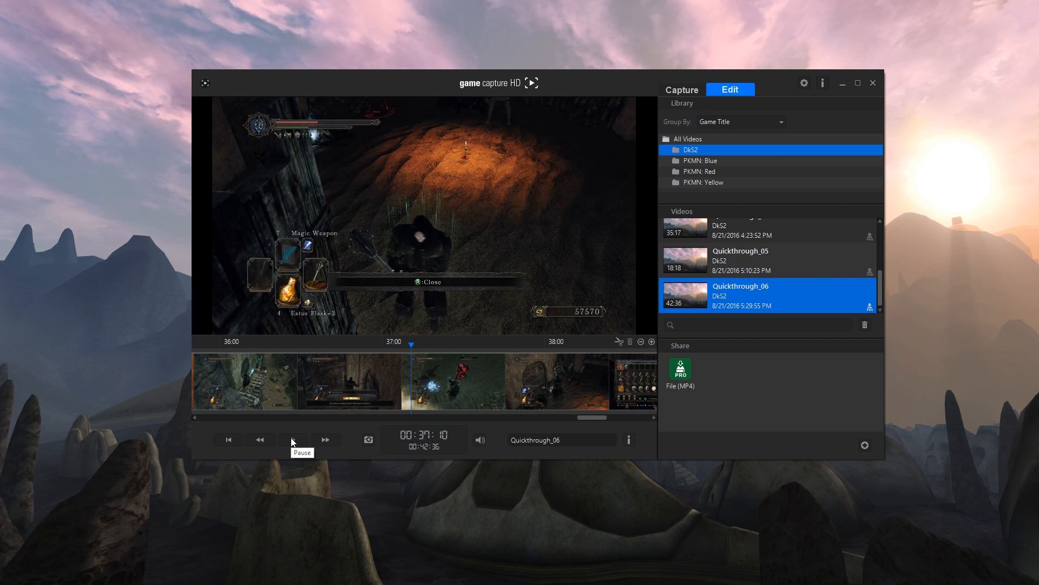
Play Quickthrough_06 in Game Capture HD from 37:10 and pause it at 37:29
left_click(294, 440)
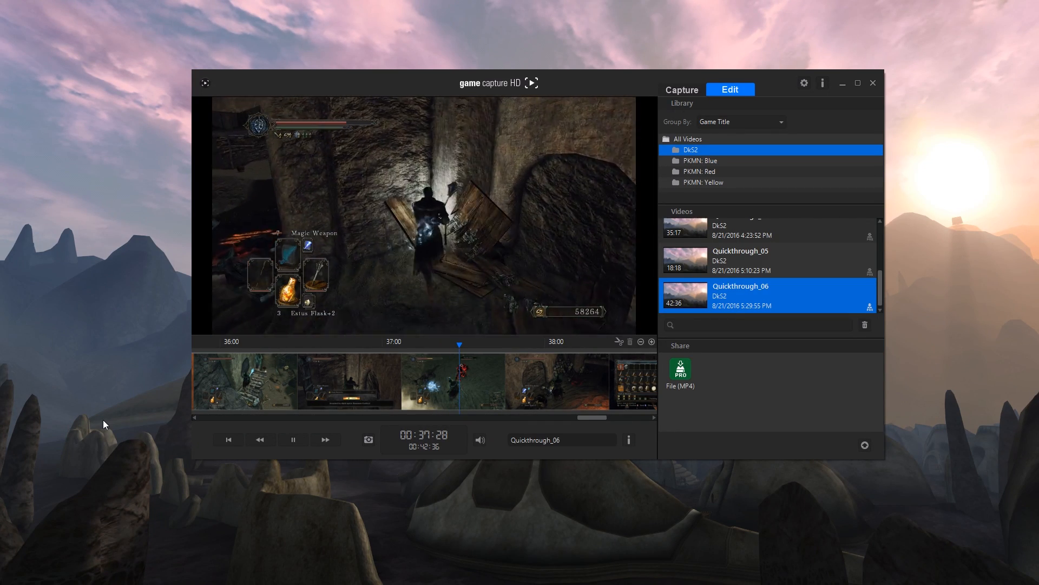
left_click(293, 439)
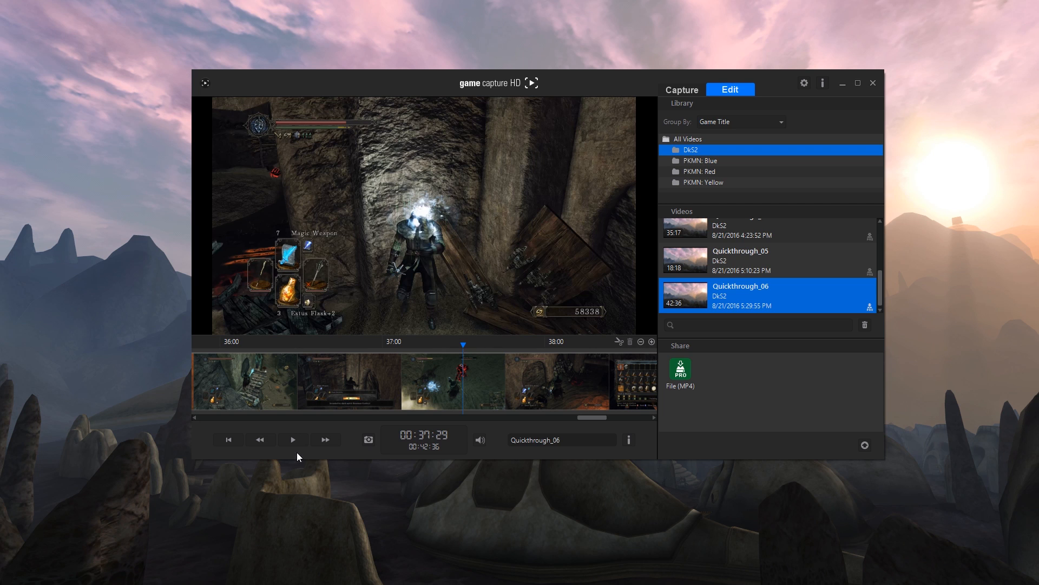
mouse_move(887, 73)
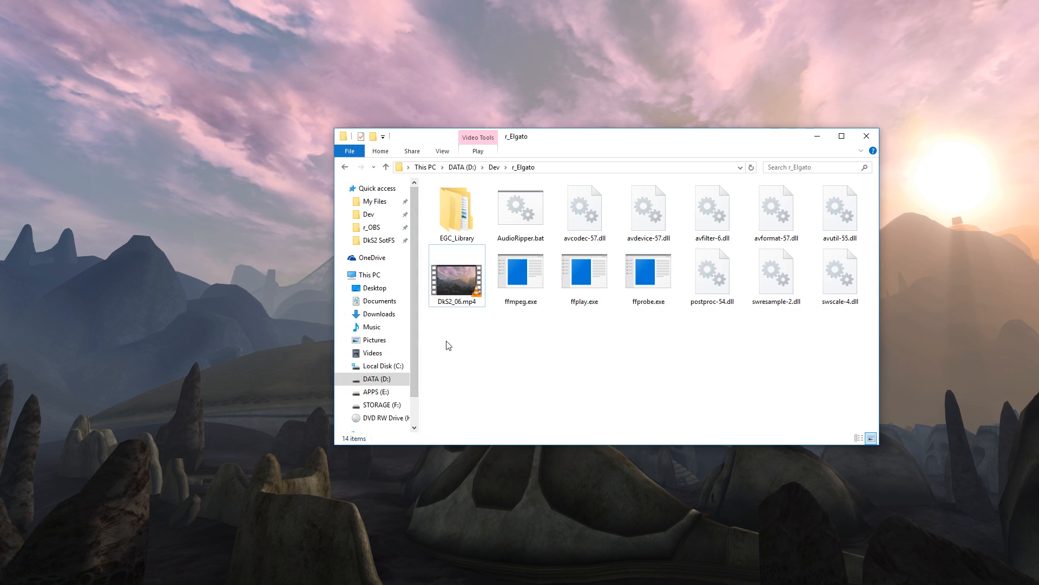
Open the DkS2_06.mp4 recording from File Explorer in VLC
left_click(456, 276)
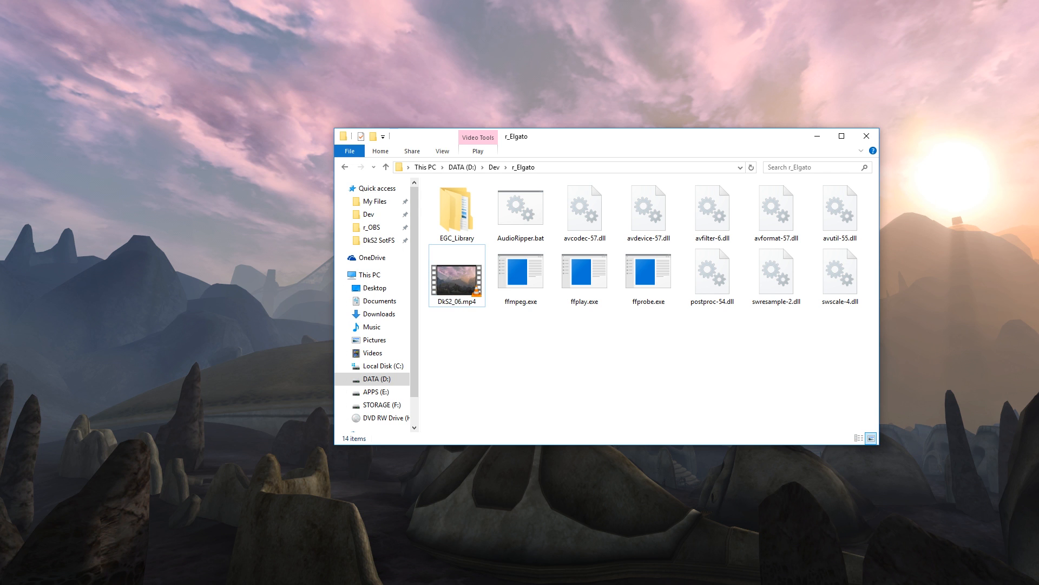
double_click(457, 276)
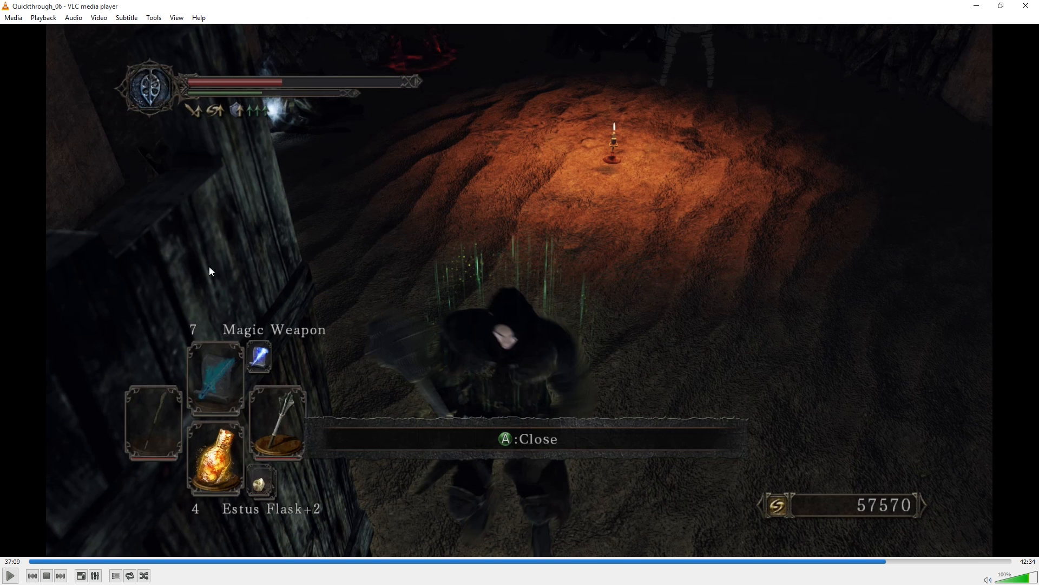
mouse_move(445, 415)
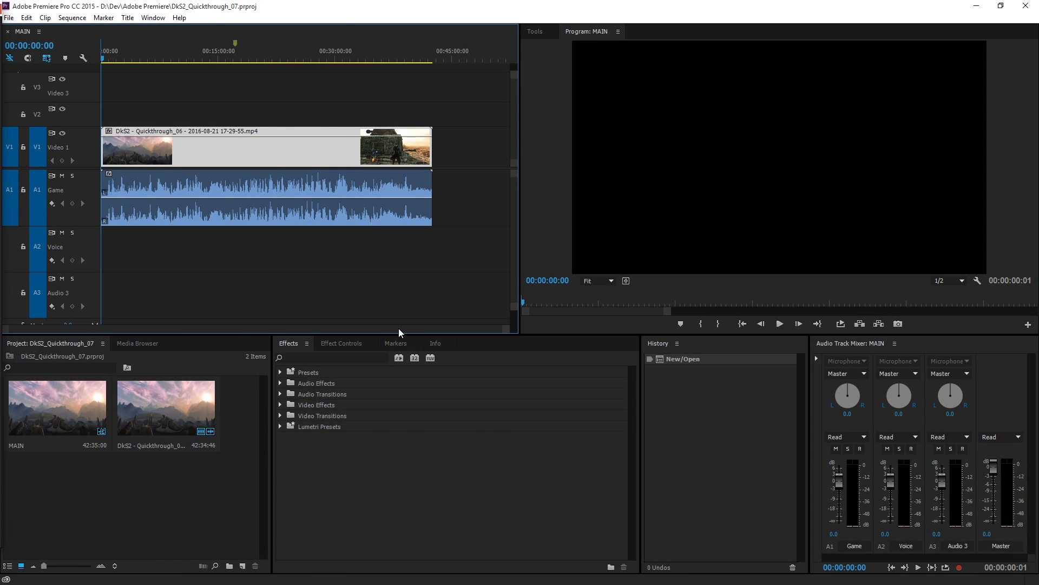
mouse_move(444, 288)
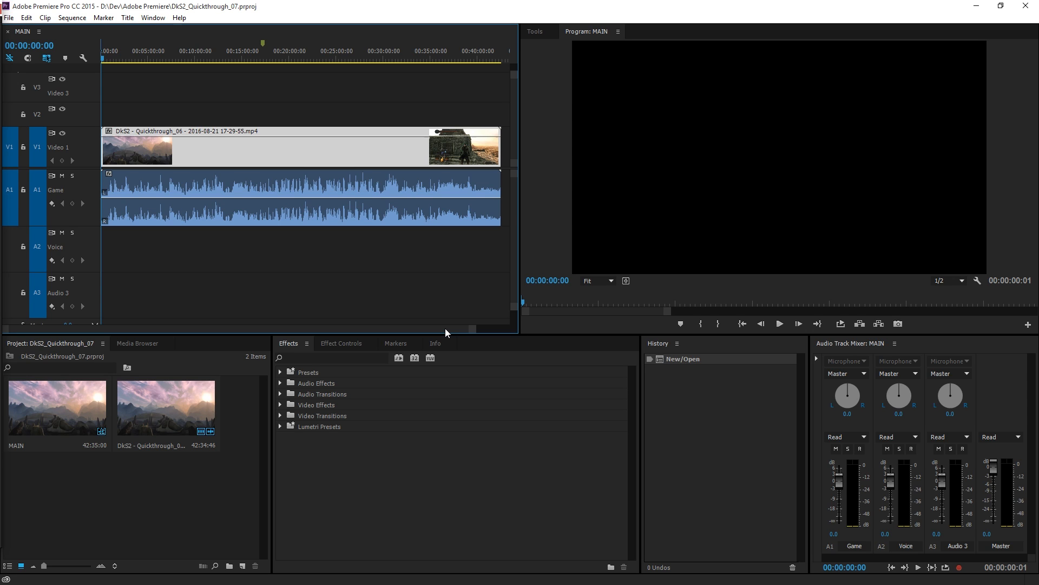
left_click(290, 180)
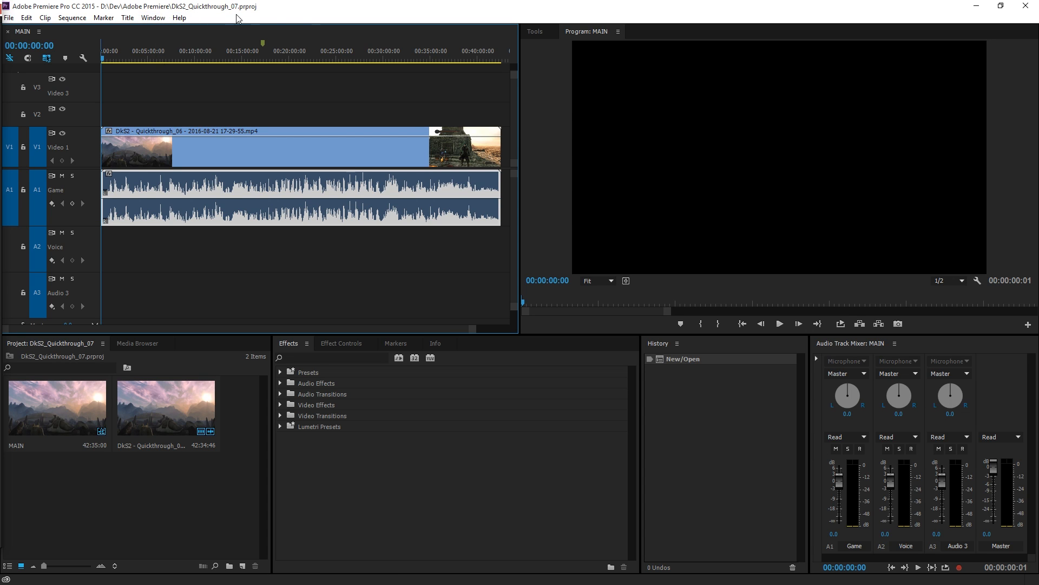
mouse_move(283, 28)
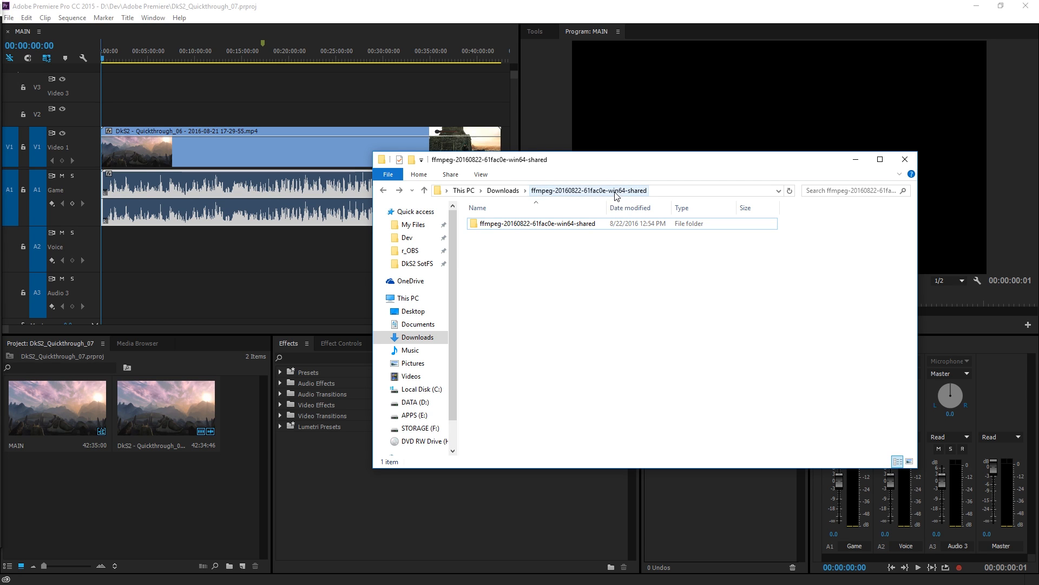
mouse_move(622, 194)
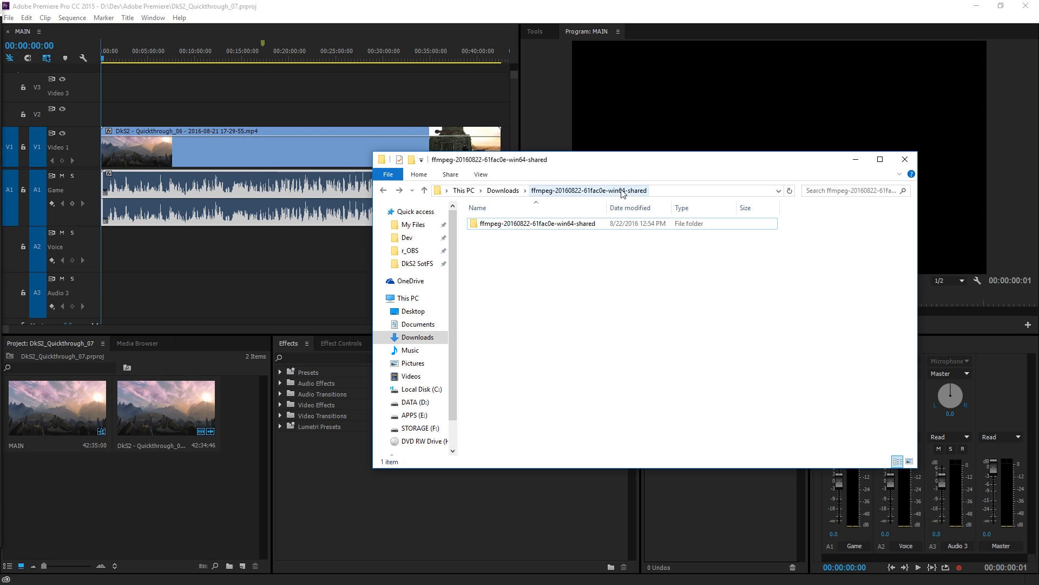
Navigate into the ffmpeg build's bin folder and select ffmpeg.exe
double_click(536, 223)
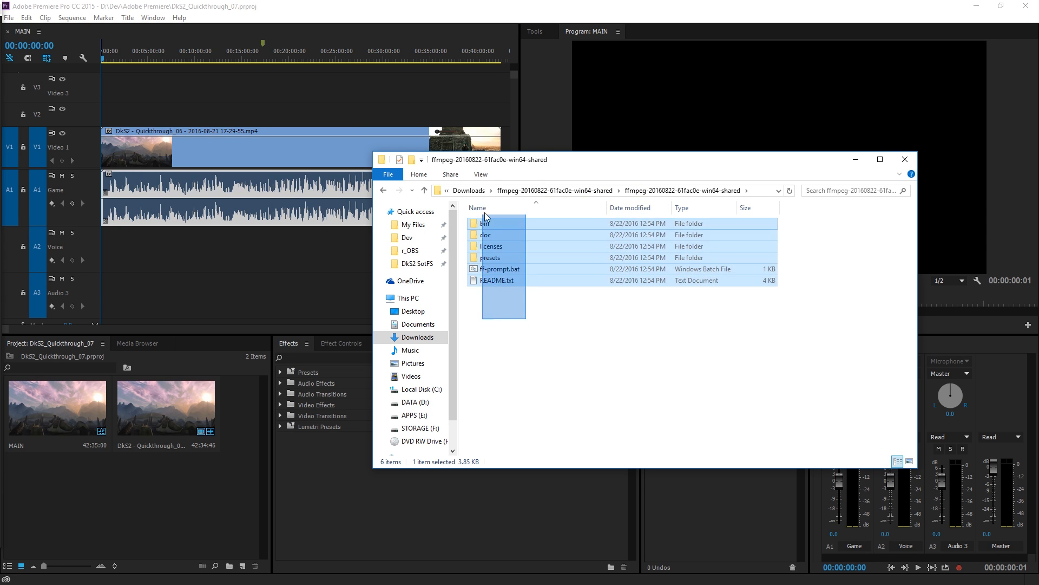
double_click(486, 223)
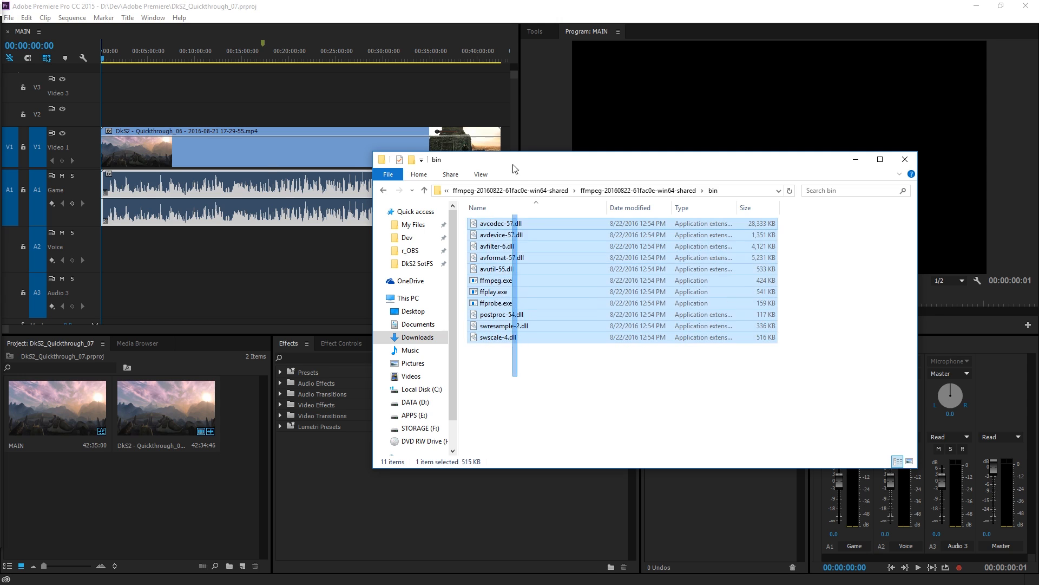
left_click(505, 350)
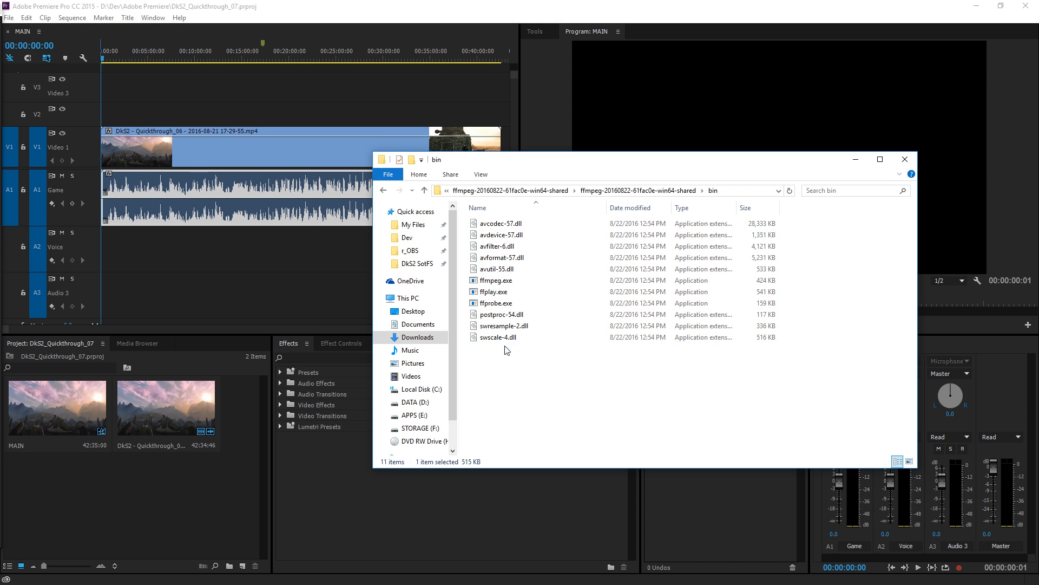
left_click(491, 279)
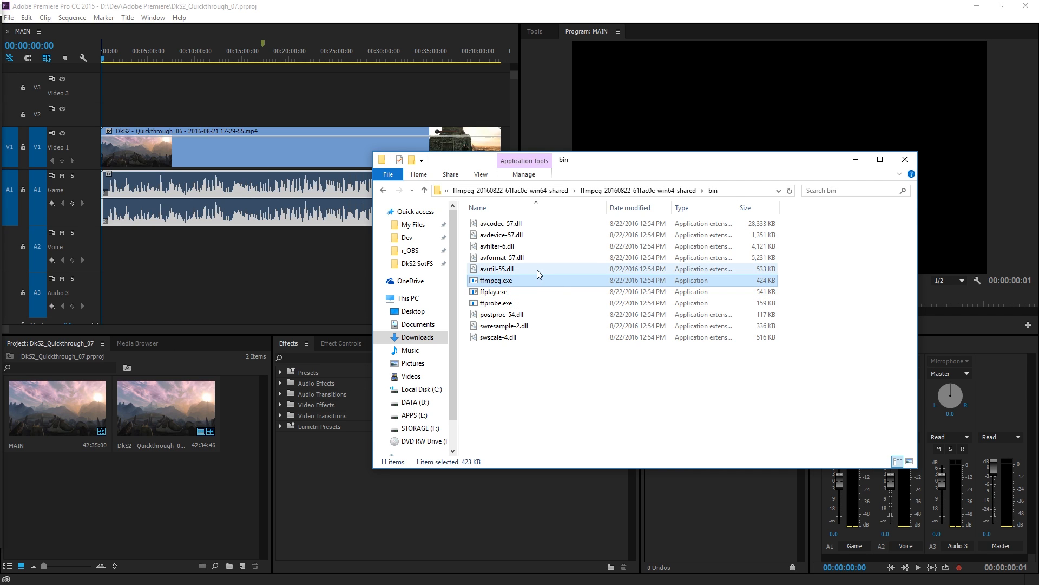
mouse_move(494, 280)
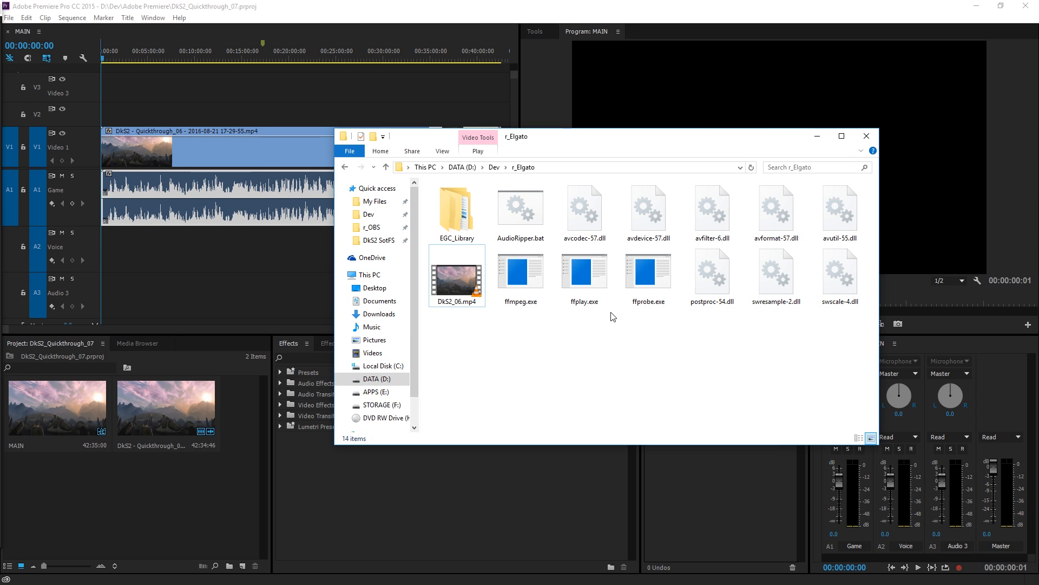
Review the r_Elgato folder contents, selecting EGC_Library and the Dks2_06.mp4 recording
left_click(457, 207)
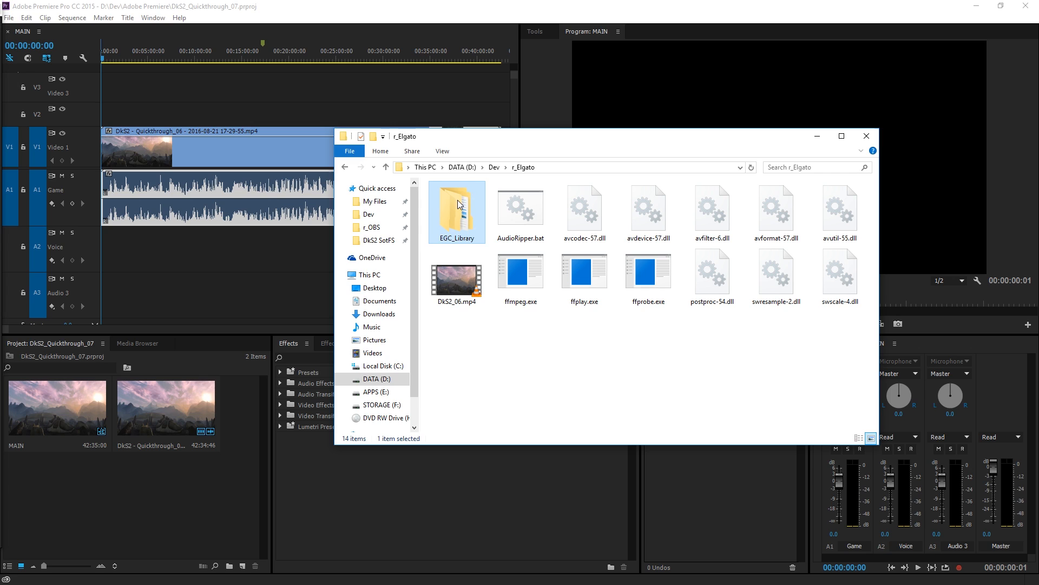
left_click(456, 275)
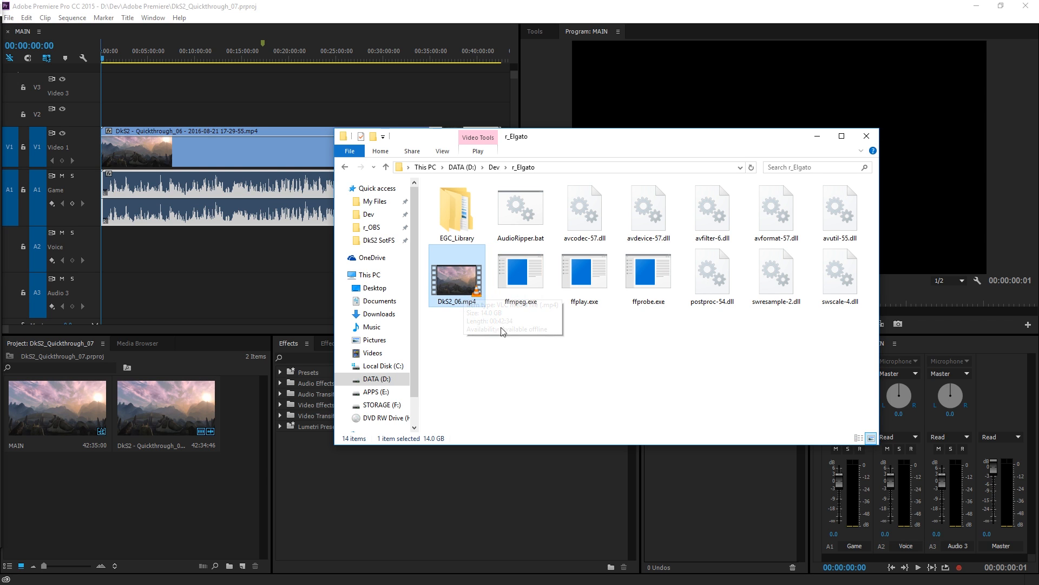
left_click(521, 206)
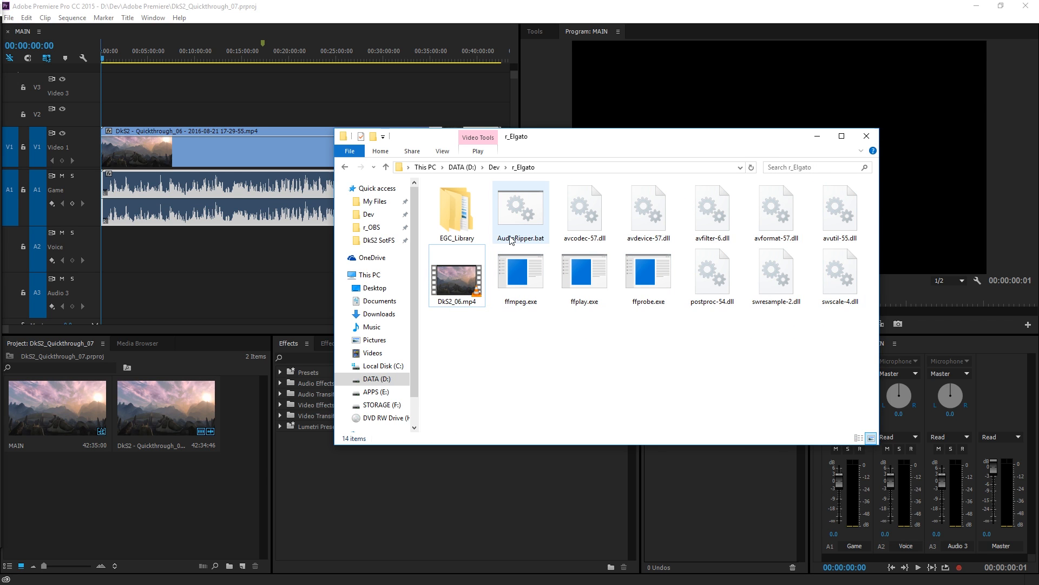
mouse_move(543, 235)
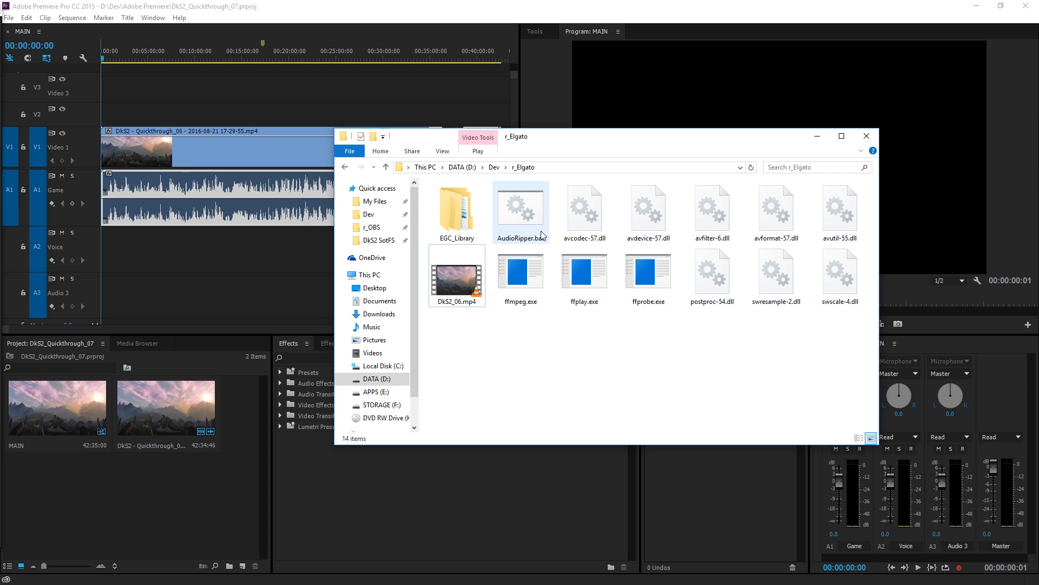
left_click(456, 275)
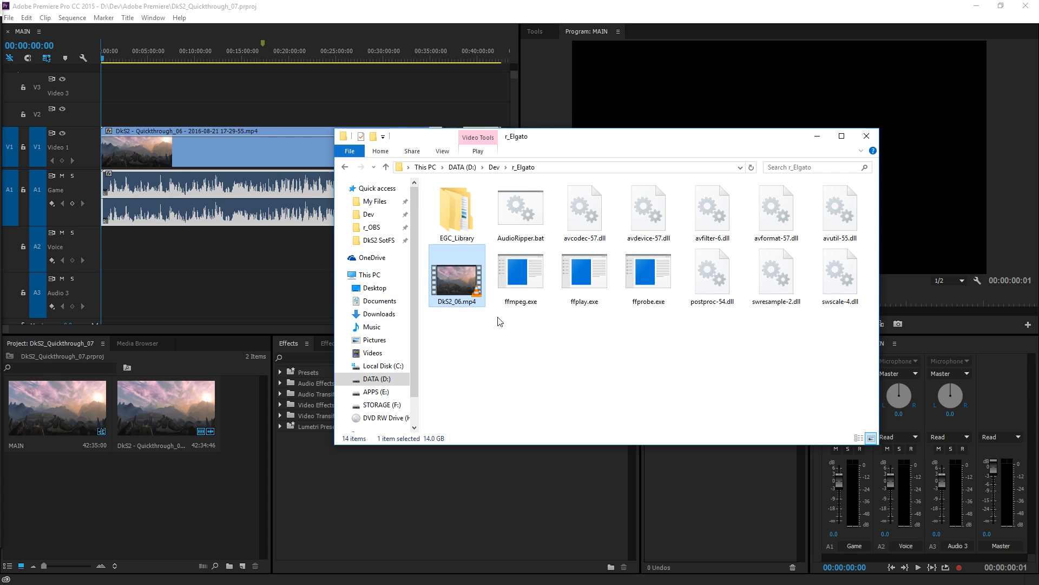
mouse_move(521, 209)
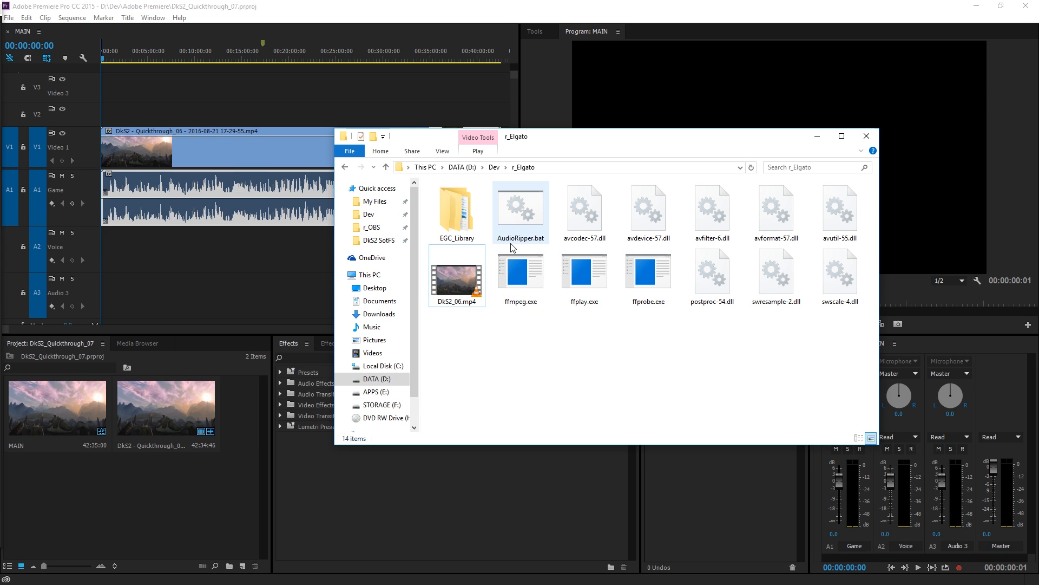
mouse_move(543, 247)
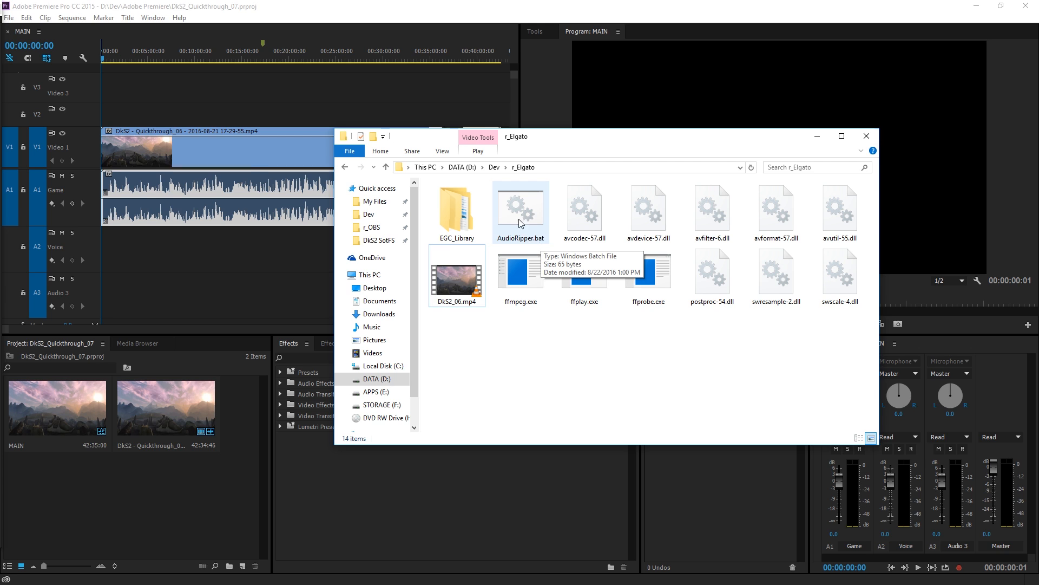
Open AudioRipper.bat in Notepad and inspect its ffmpeg audio-copy command for Dks2_06.mp4
double_click(521, 205)
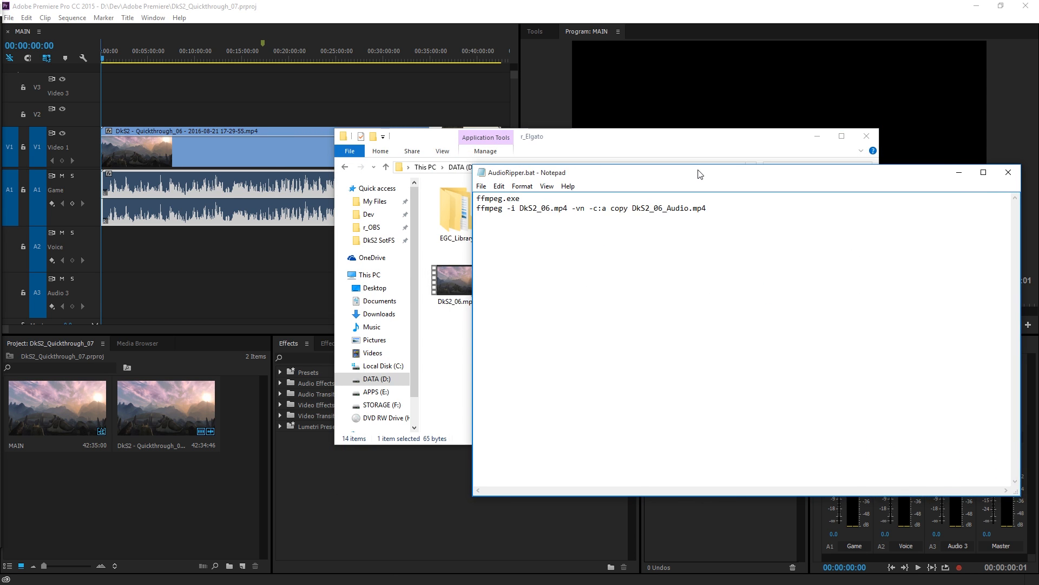
key("ctrl+a")
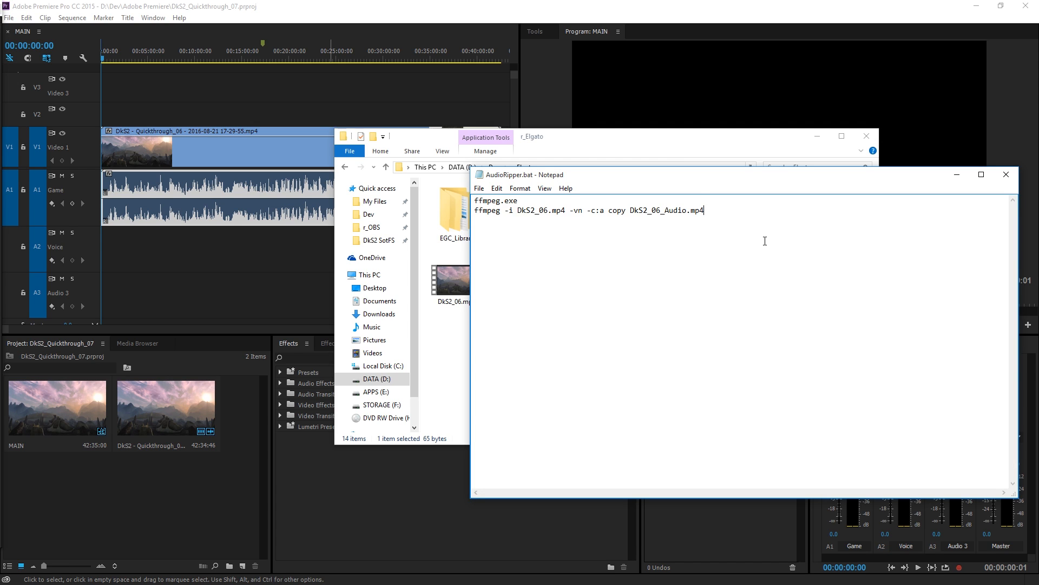
mouse_move(702, 260)
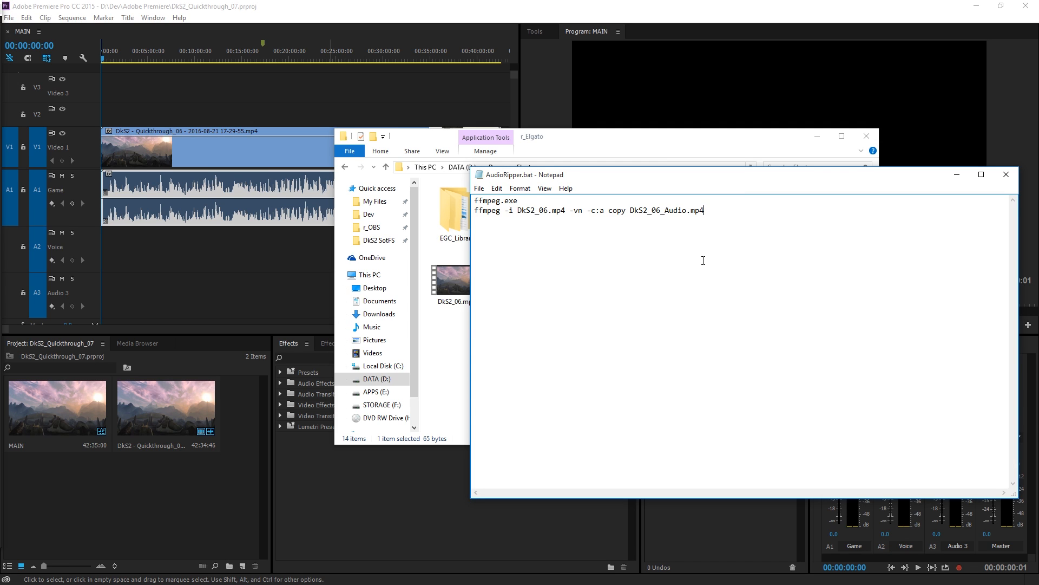
mouse_move(510, 209)
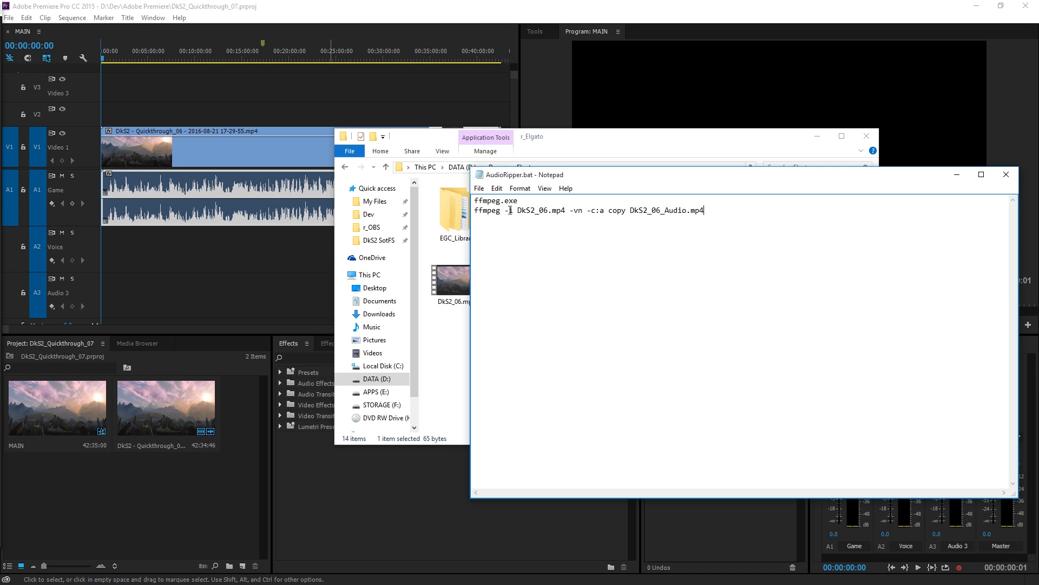
double_click(495, 200)
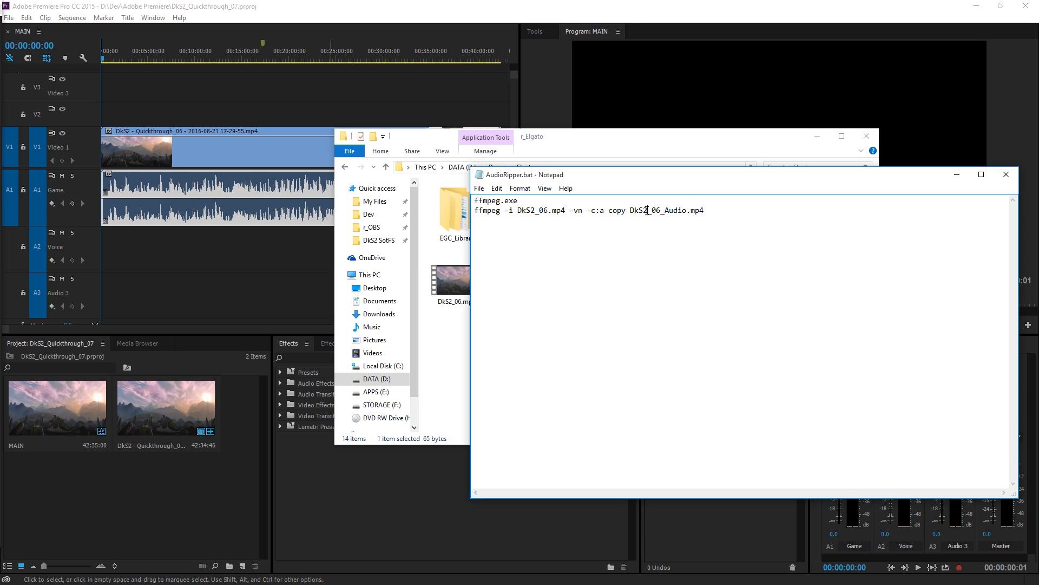
double_click(666, 210)
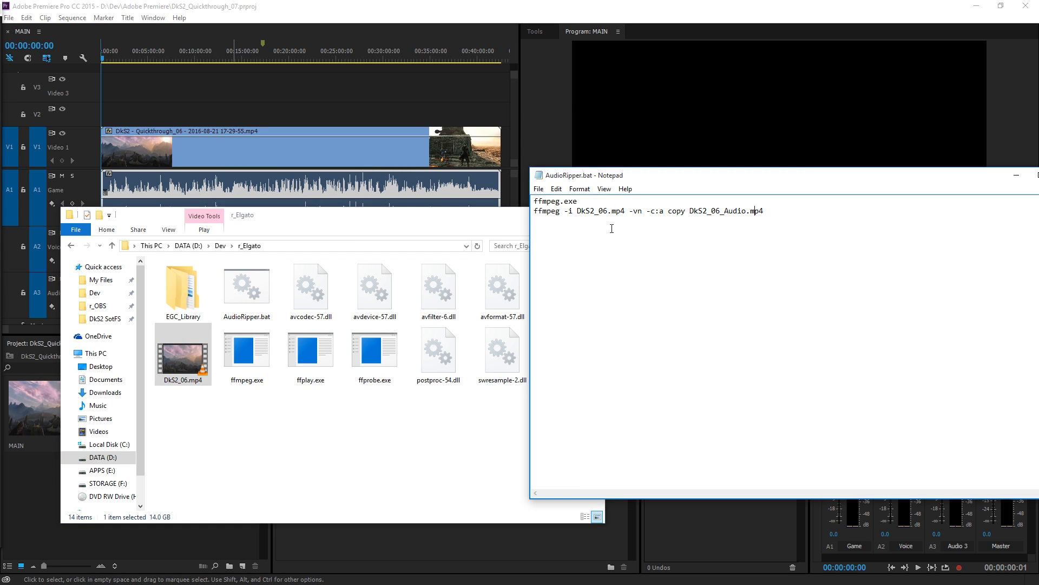
double_click(598, 210)
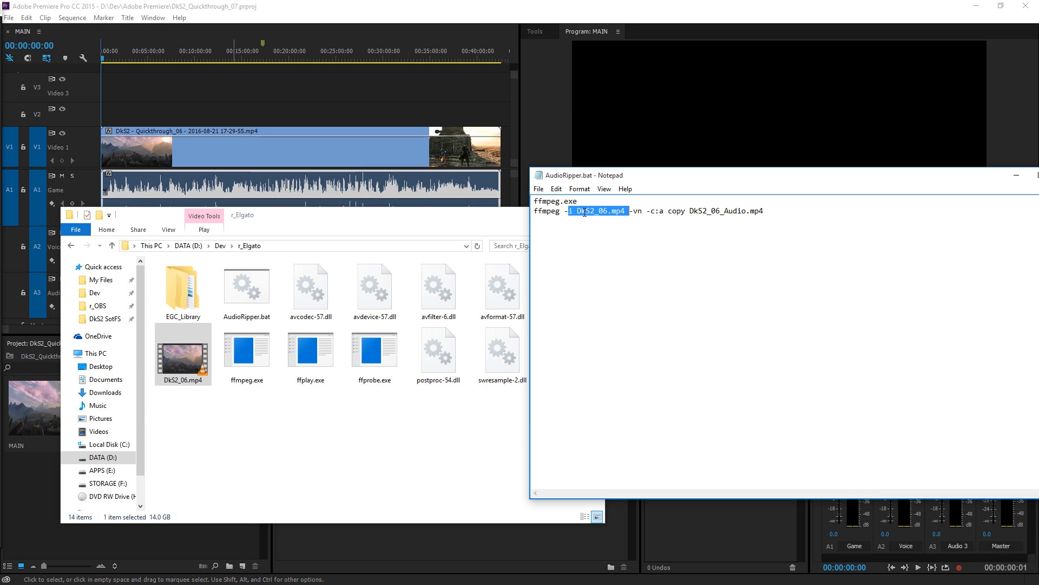
type("i")
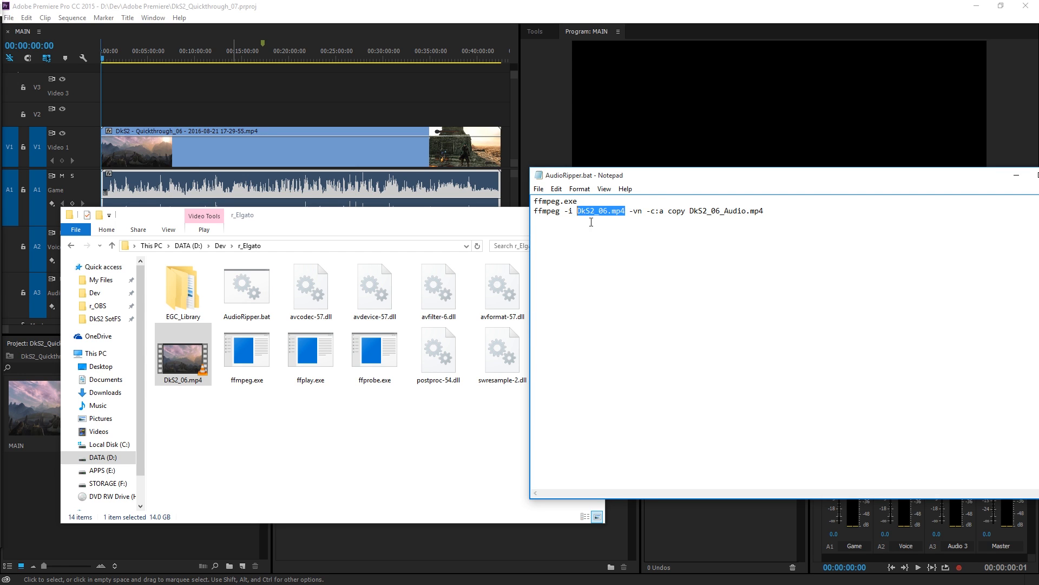
left_click(183, 352)
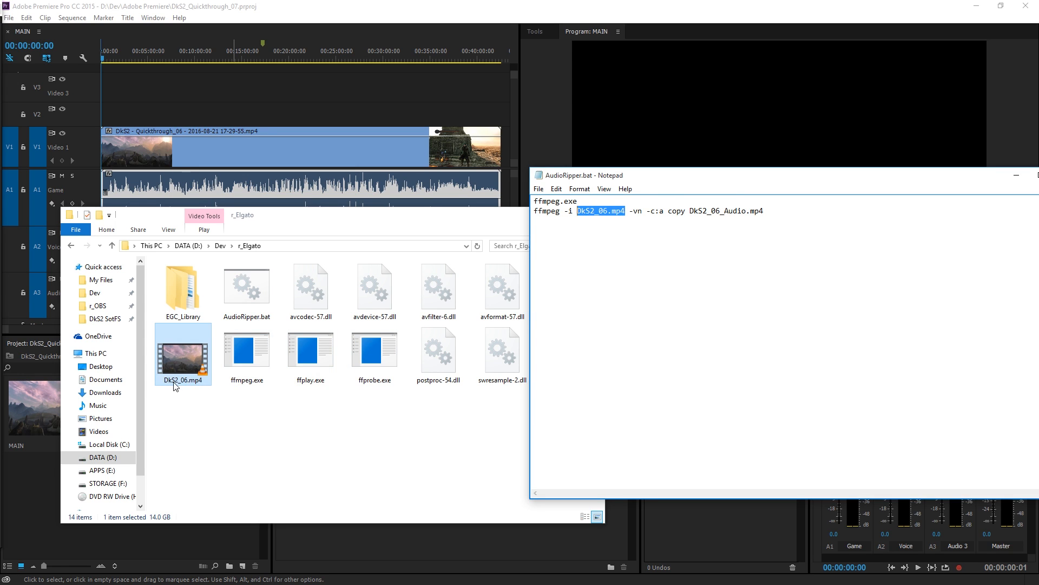
mouse_move(205, 387)
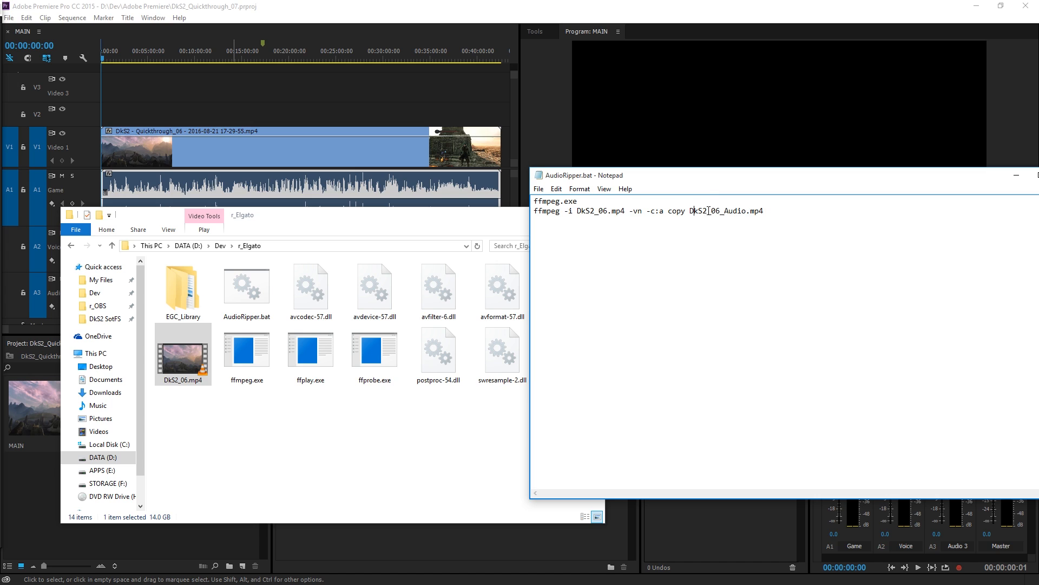
double_click(734, 212)
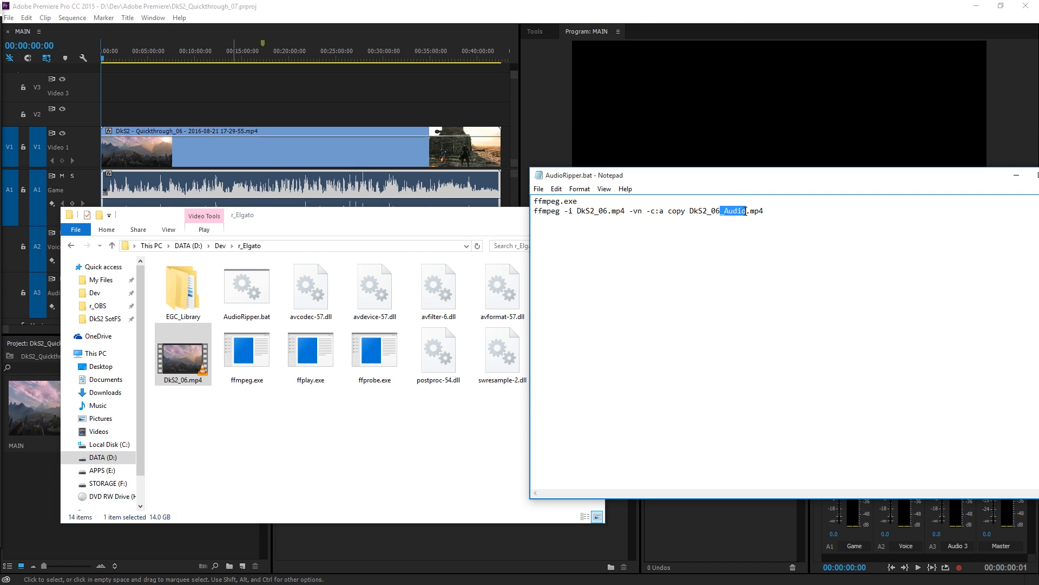
mouse_move(895, 178)
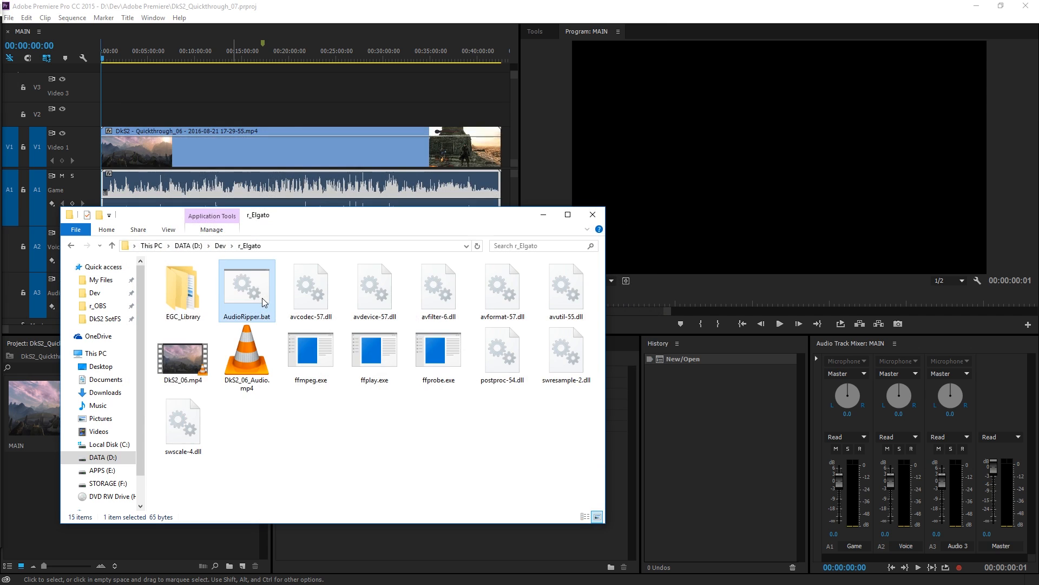
mouse_move(294, 235)
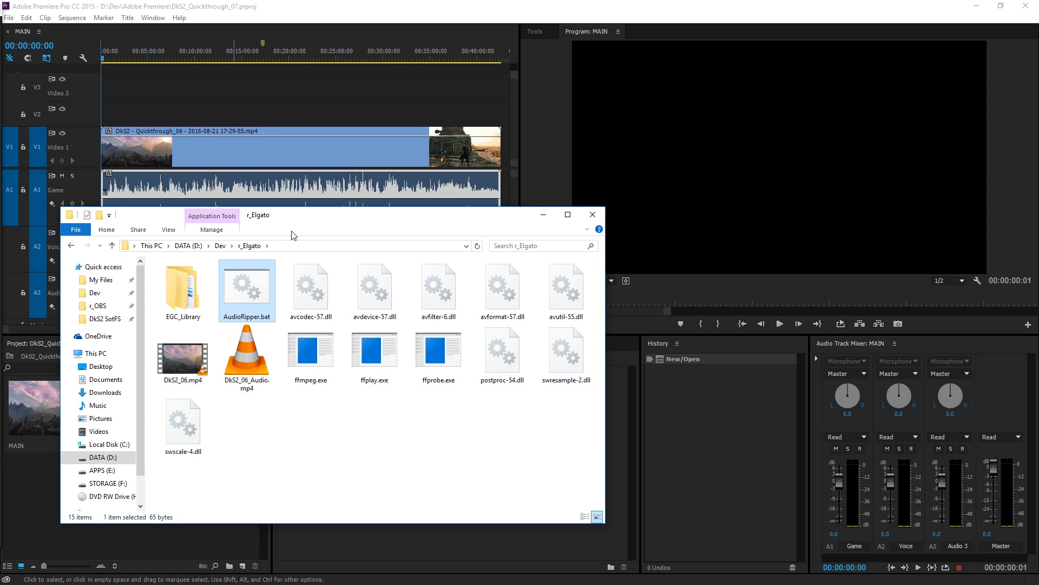
Run the batch script and check the extracted Dks2_06_Audio.mp4 in the r_Elgato folder
left_click(247, 358)
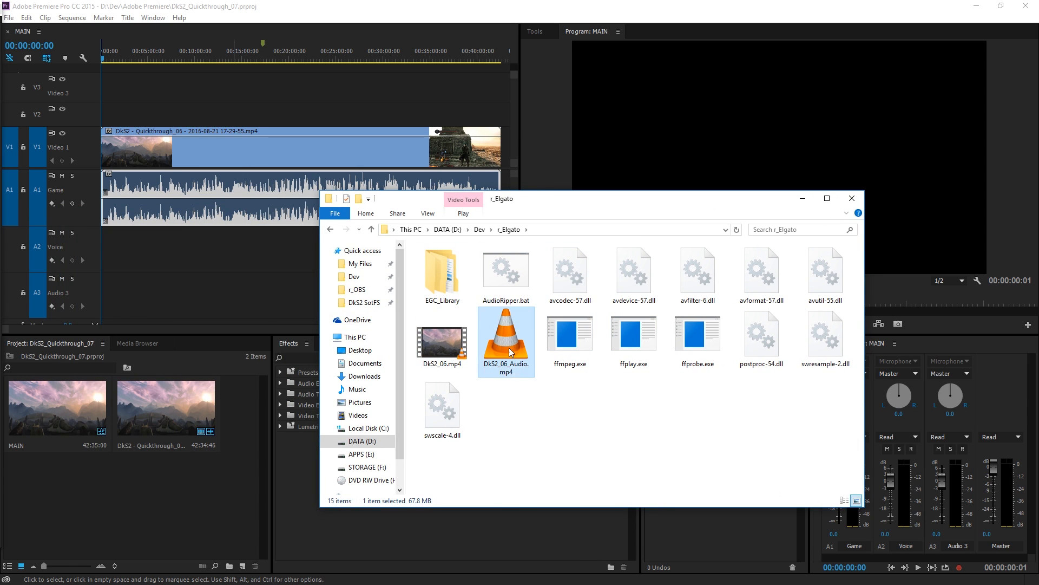
double_click(506, 271)
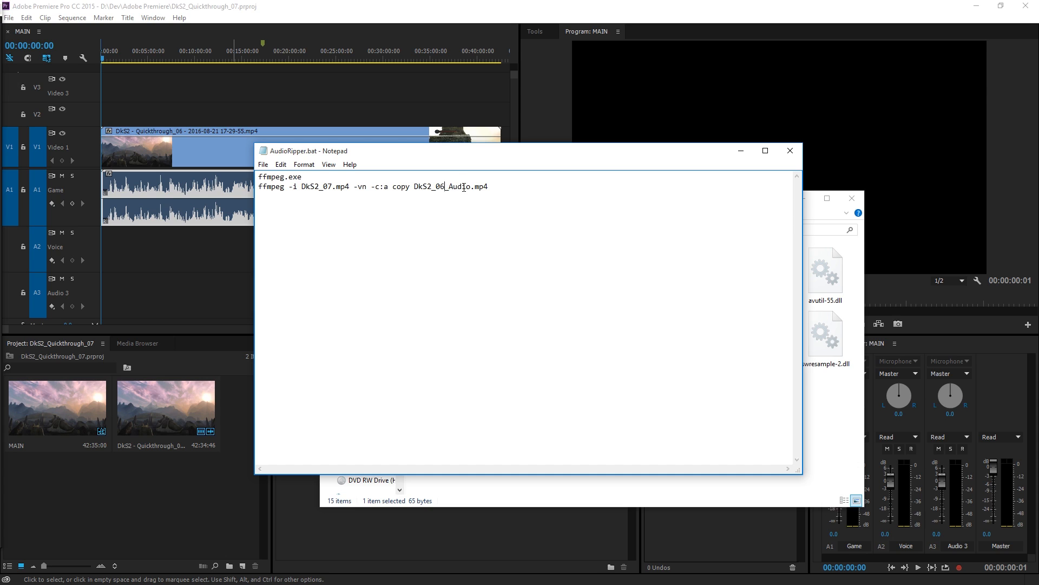
left_click(281, 164)
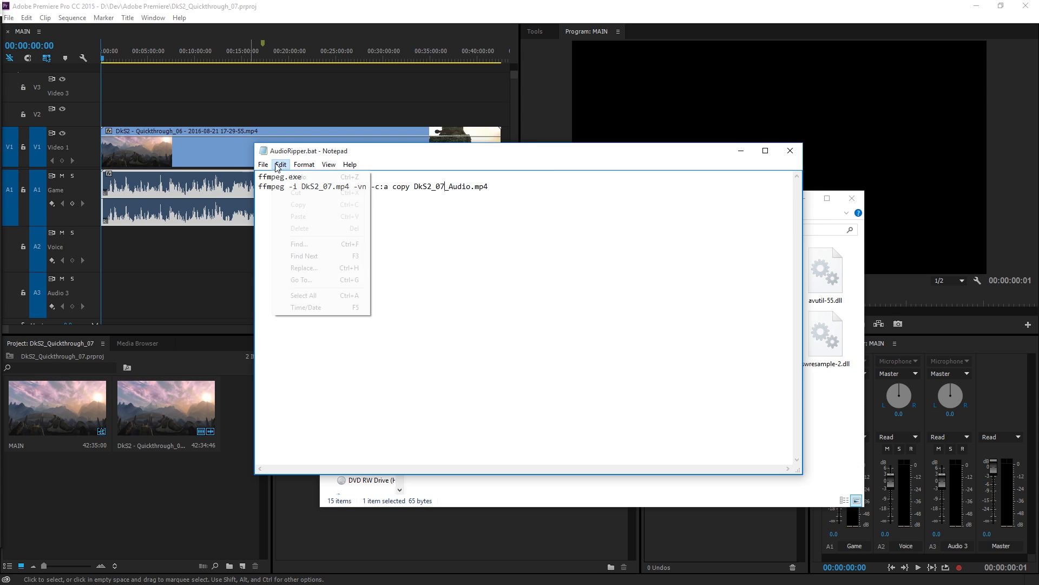
double_click(324, 187)
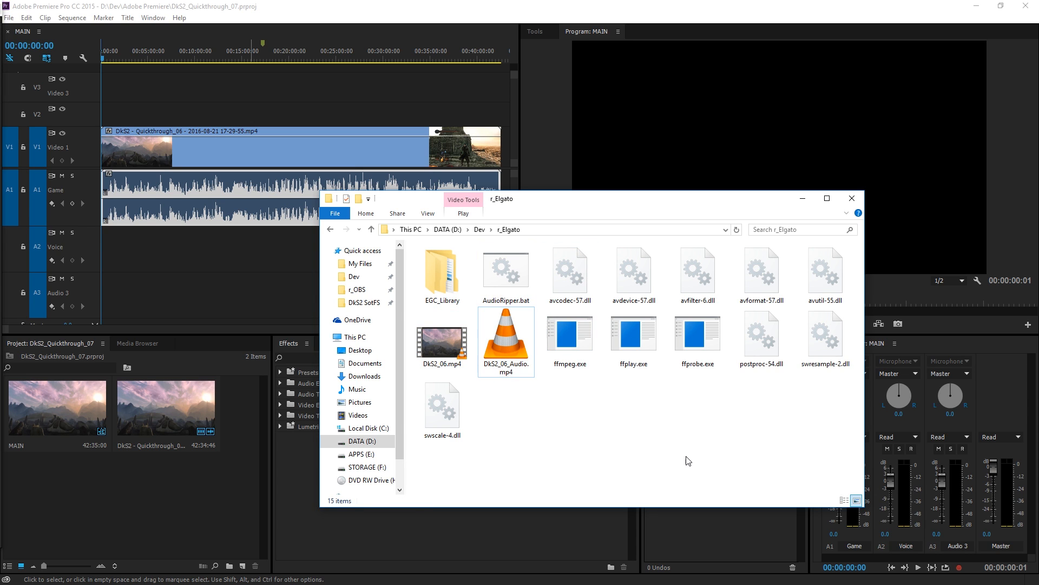
left_click(505, 341)
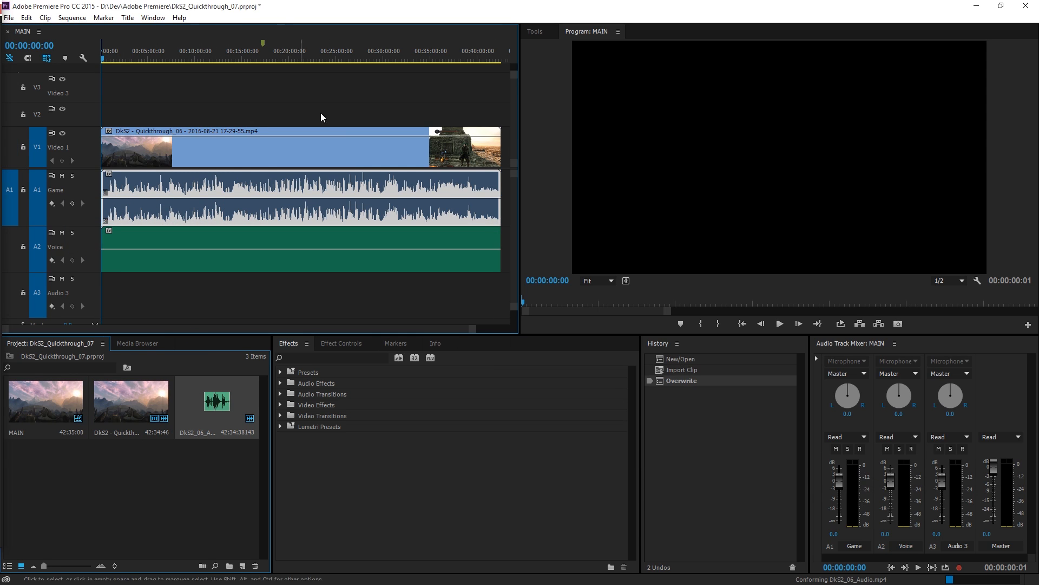
mouse_move(433, 253)
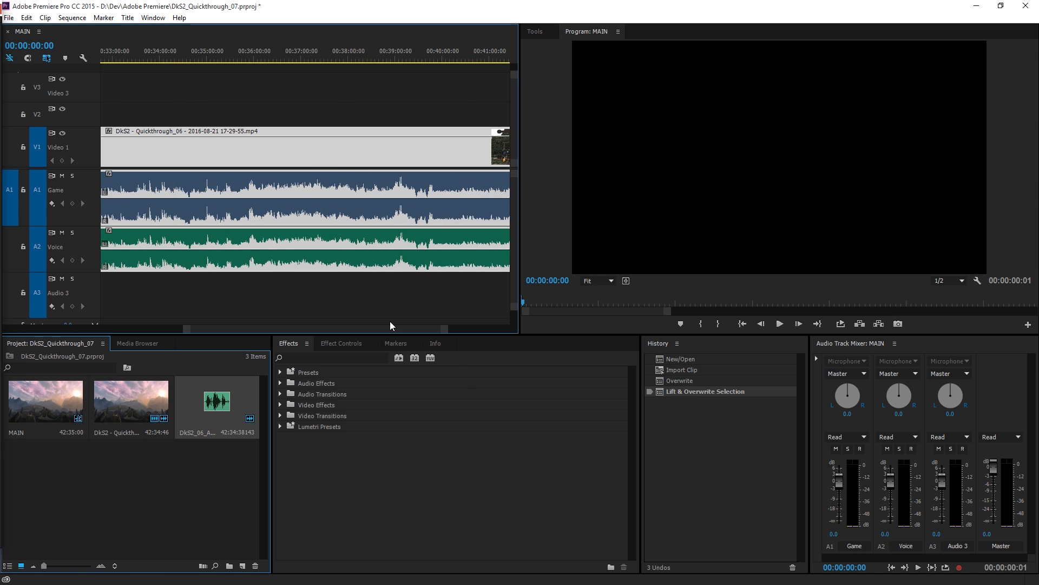
Cue the sequence near the clip's end to line up the ripped audio on the Voice track
left_click(307, 59)
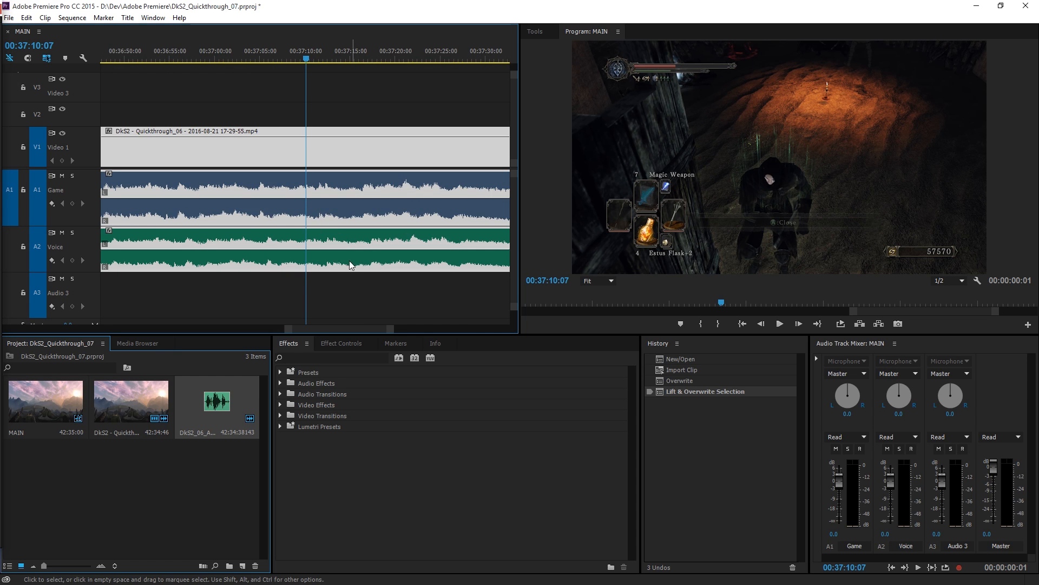
mouse_move(412, 240)
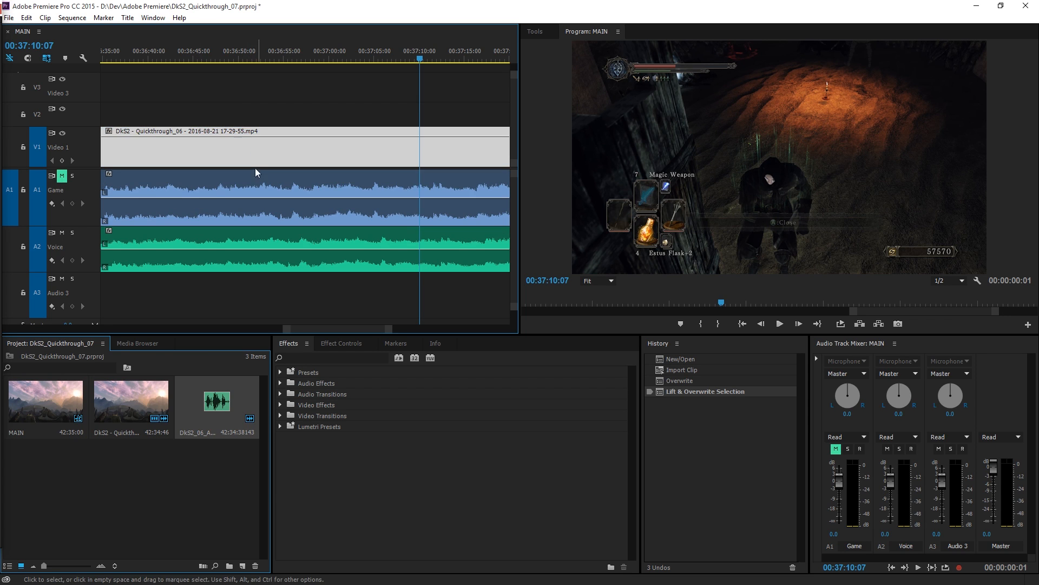
Mute the Game track and play from about 37:10 to verify the ripped audio's sync
left_click(265, 147)
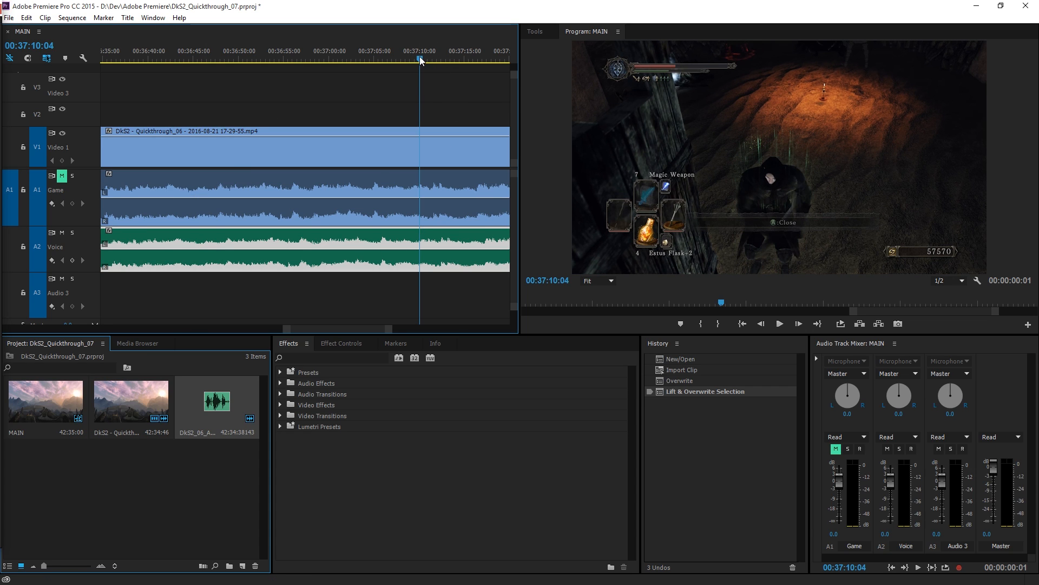
left_click(779, 324)
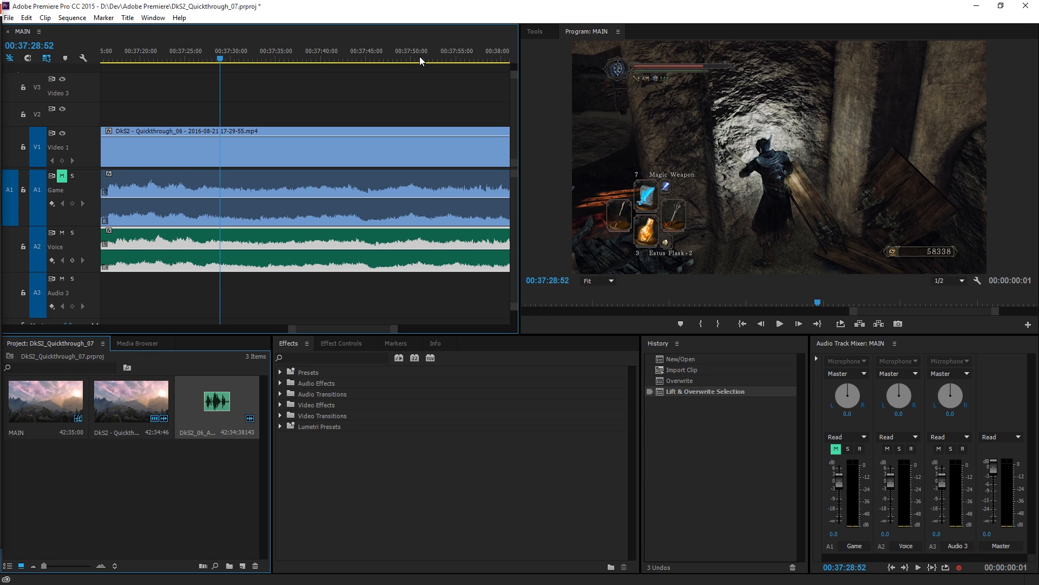
mouse_move(443, 211)
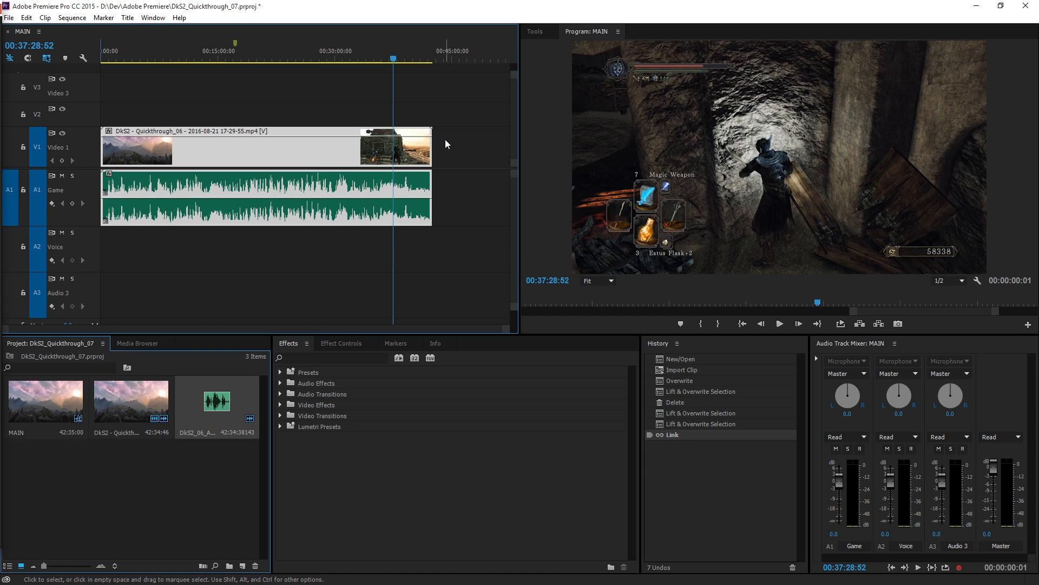
mouse_move(110, 208)
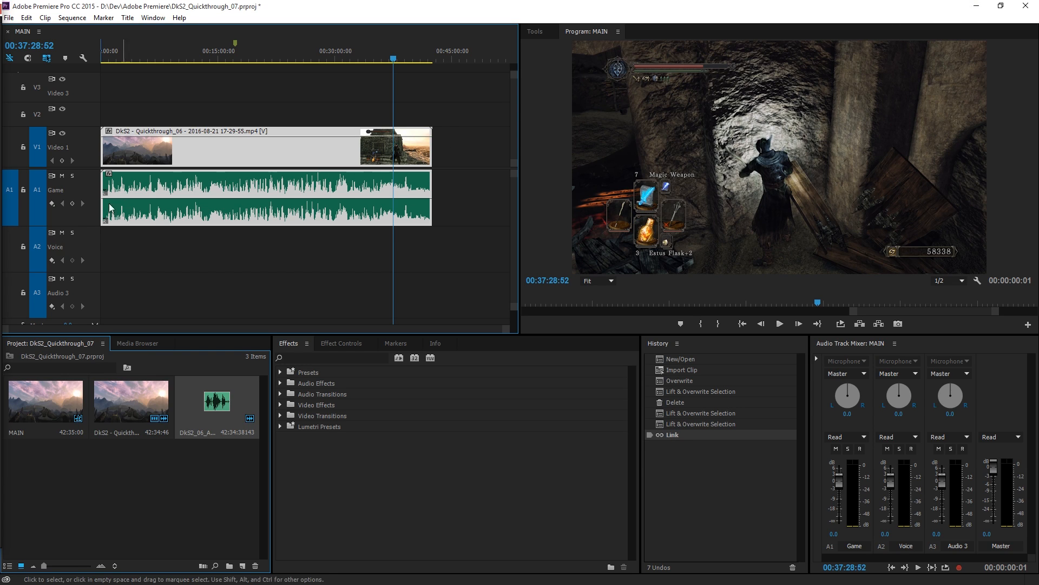
mouse_move(613, 273)
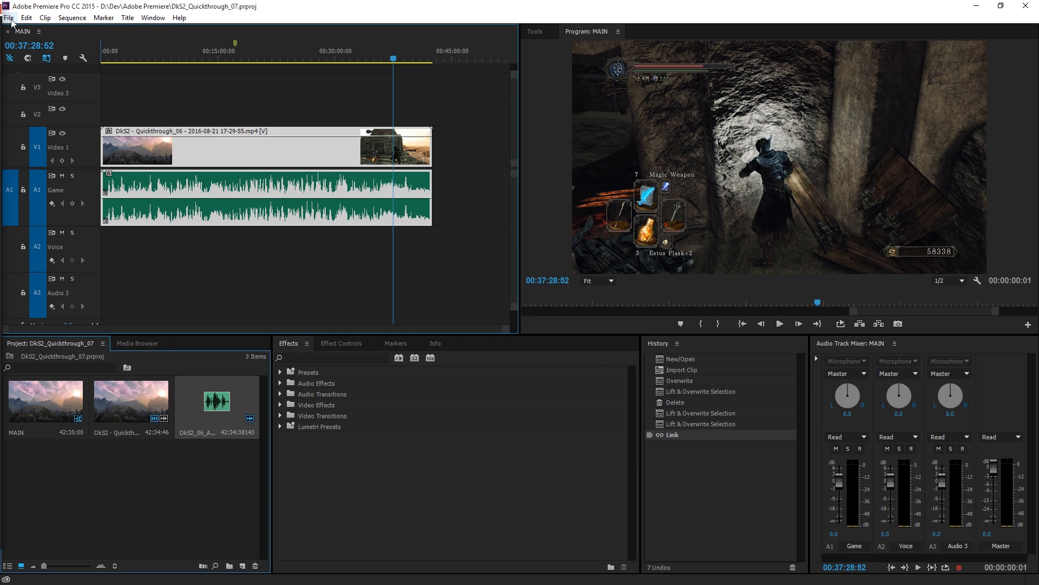
Load DkS2_Quickthrough_06 from Open Recent and cue the playhead near 12 seconds
left_click(9, 18)
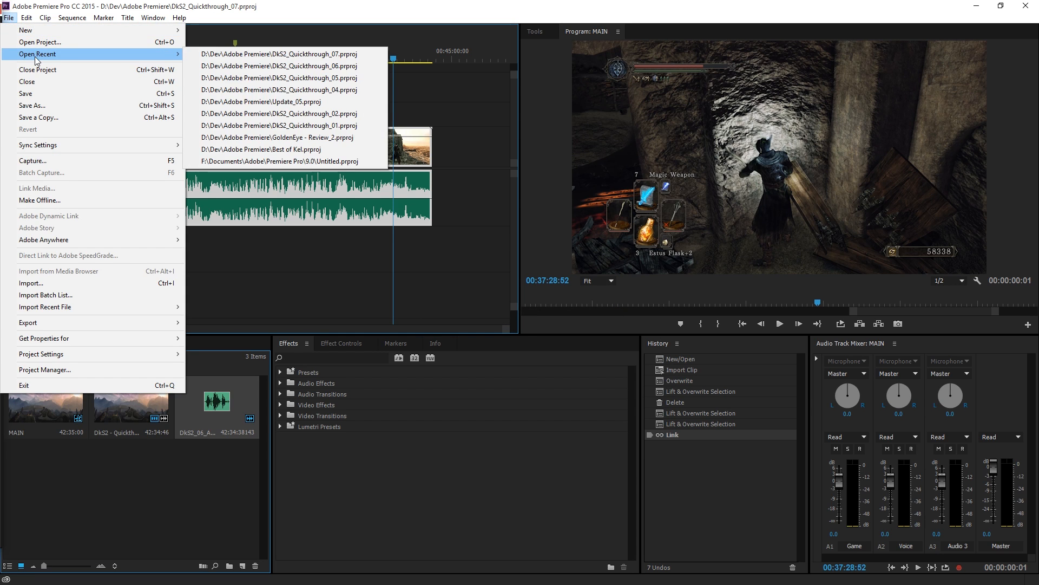
left_click(278, 66)
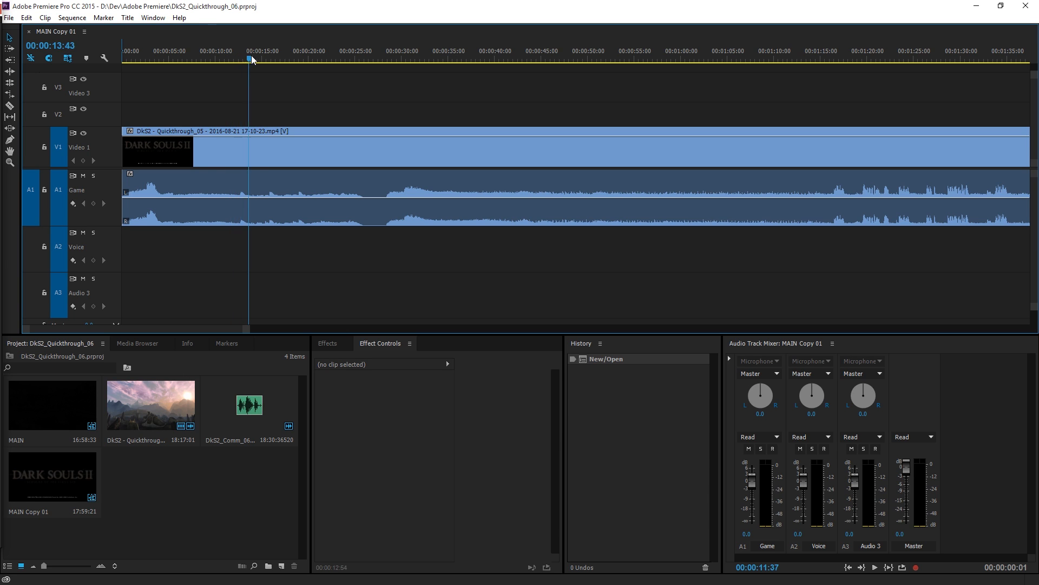
left_click(237, 59)
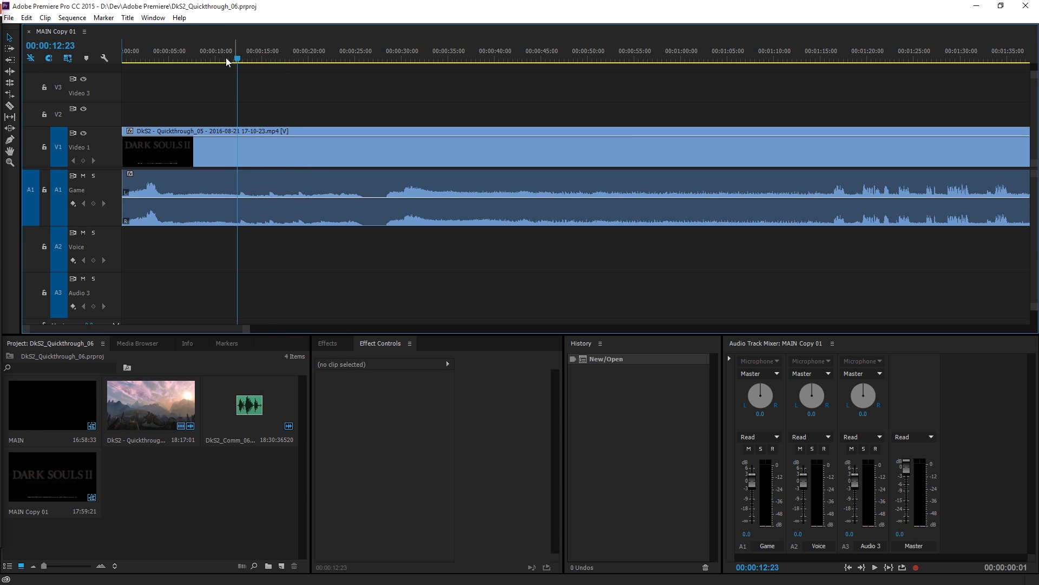
mouse_move(317, 81)
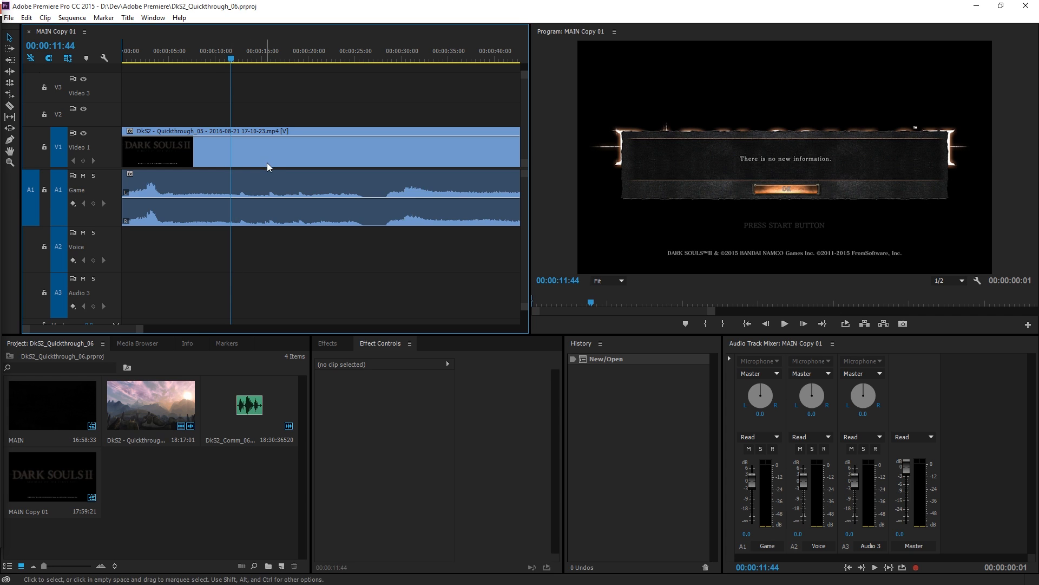
left_click(319, 148)
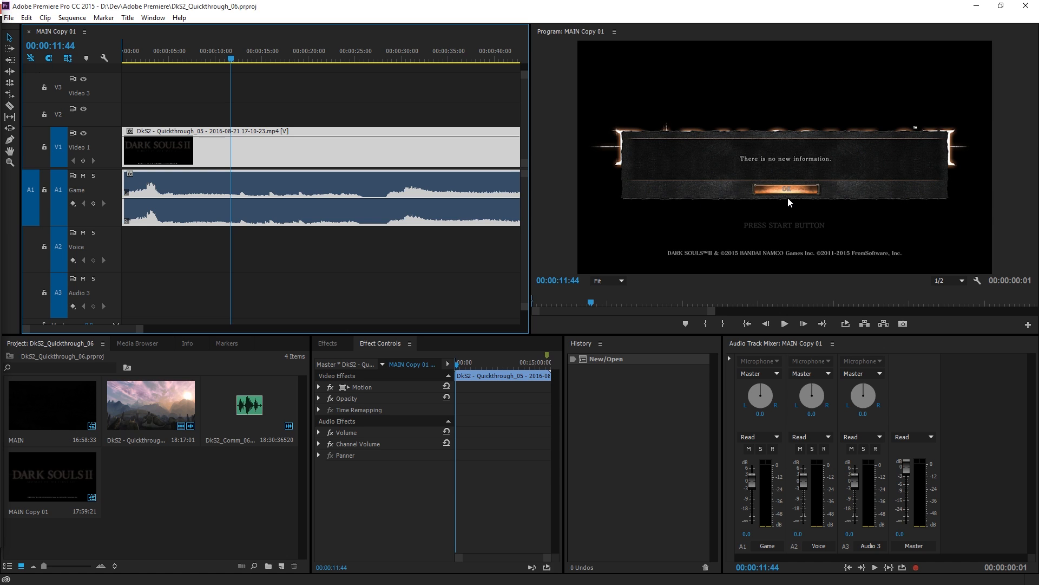
left_click(784, 323)
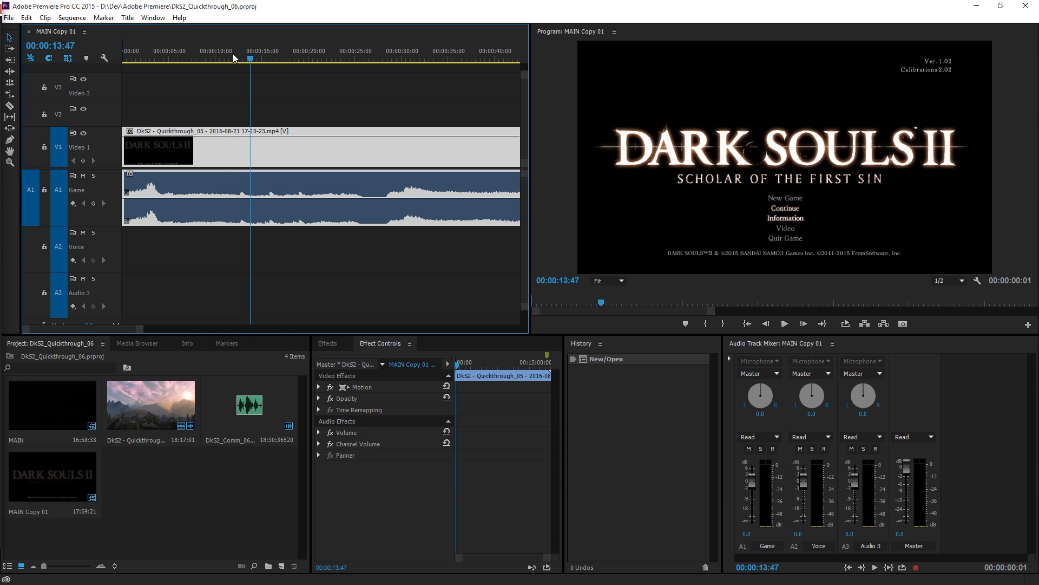
mouse_move(140, 329)
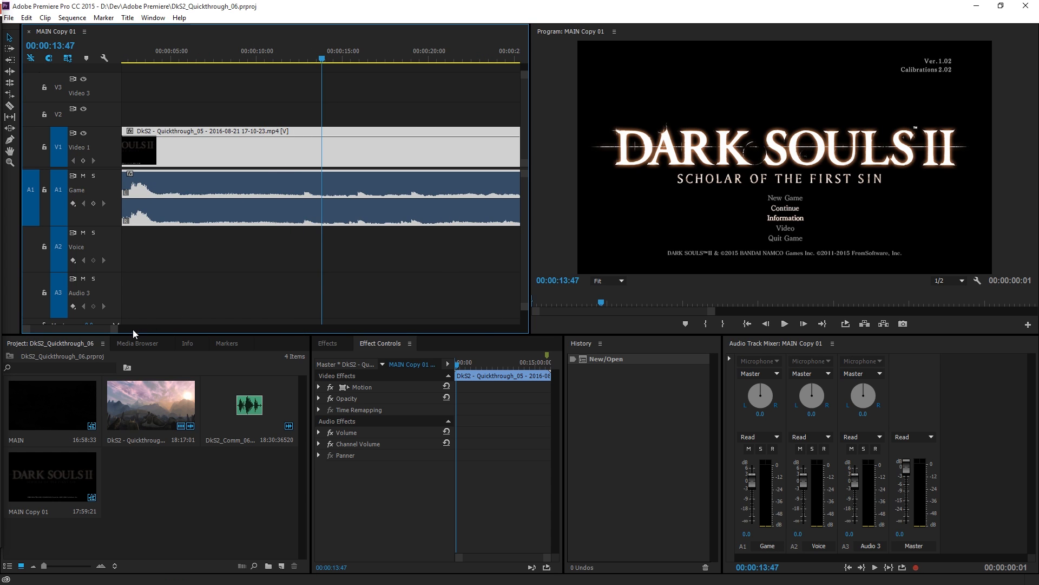
mouse_move(133, 333)
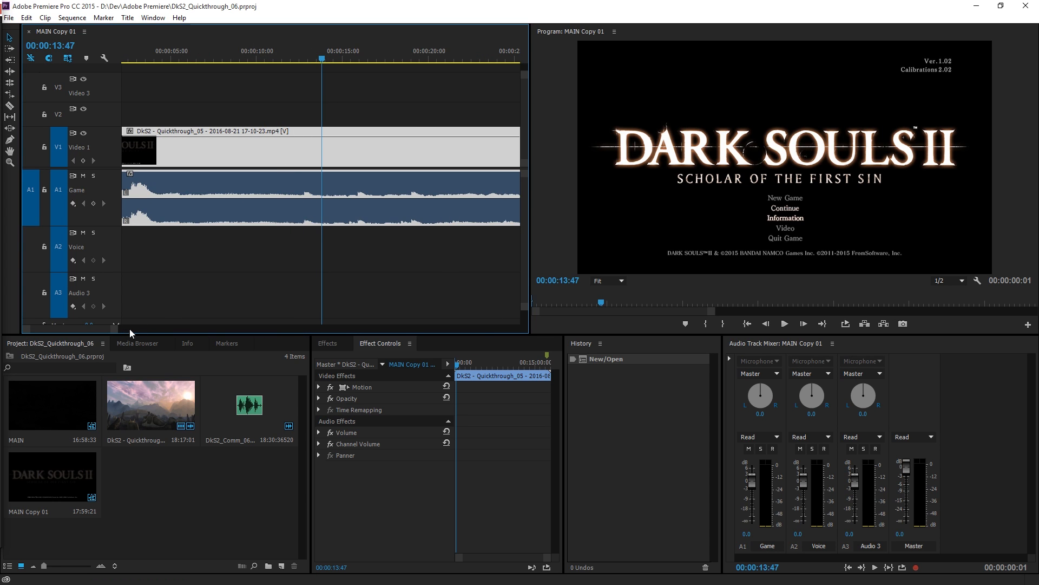
mouse_move(116, 330)
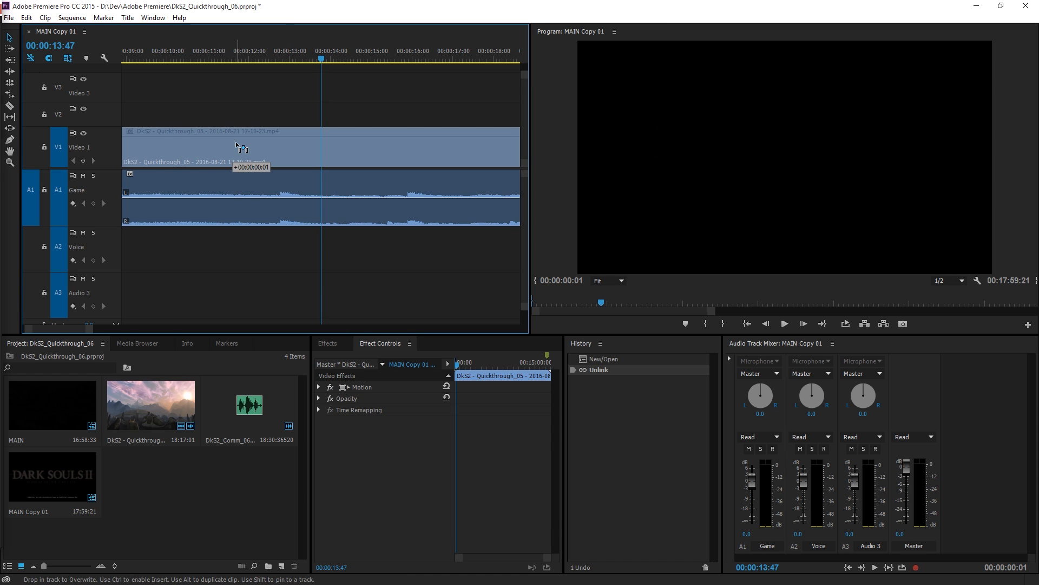
Shift the Quickthrough_05 video 16 frames against its game audio and recue near 00:16:31
left_click_drag(241, 148, 250, 147)
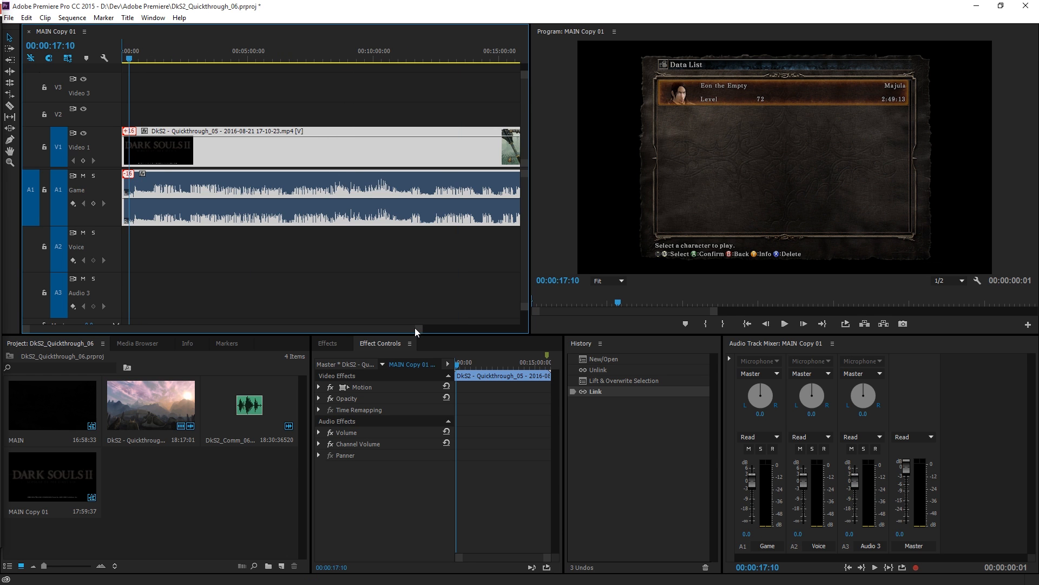
left_click(371, 59)
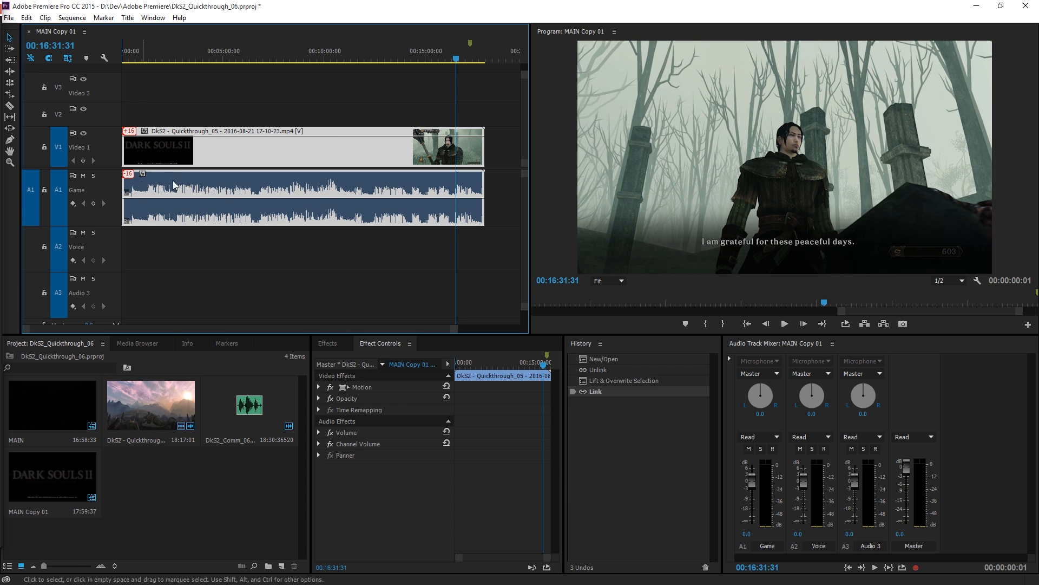
left_click(134, 56)
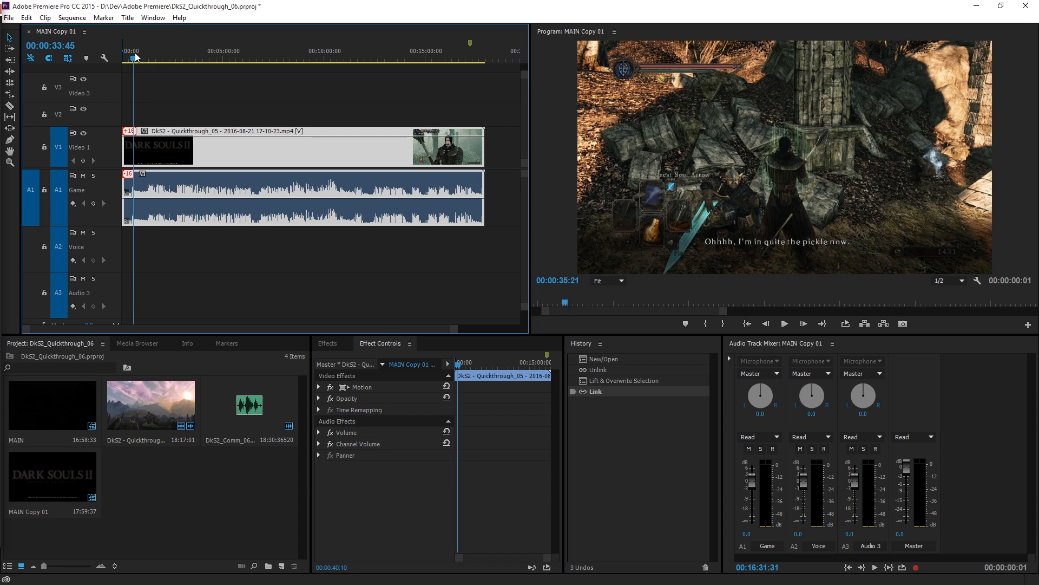
left_click(471, 59)
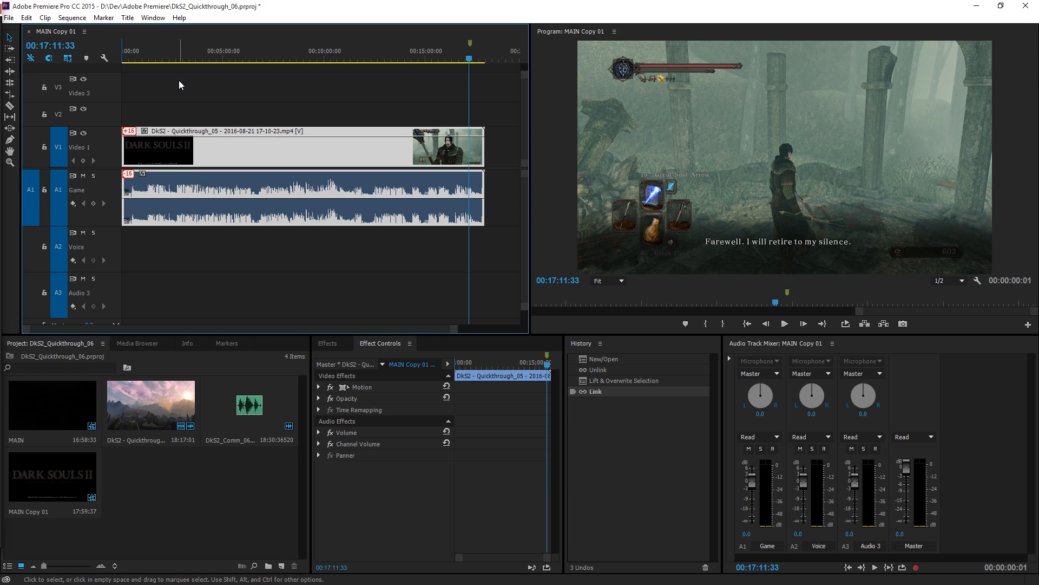
left_click(145, 58)
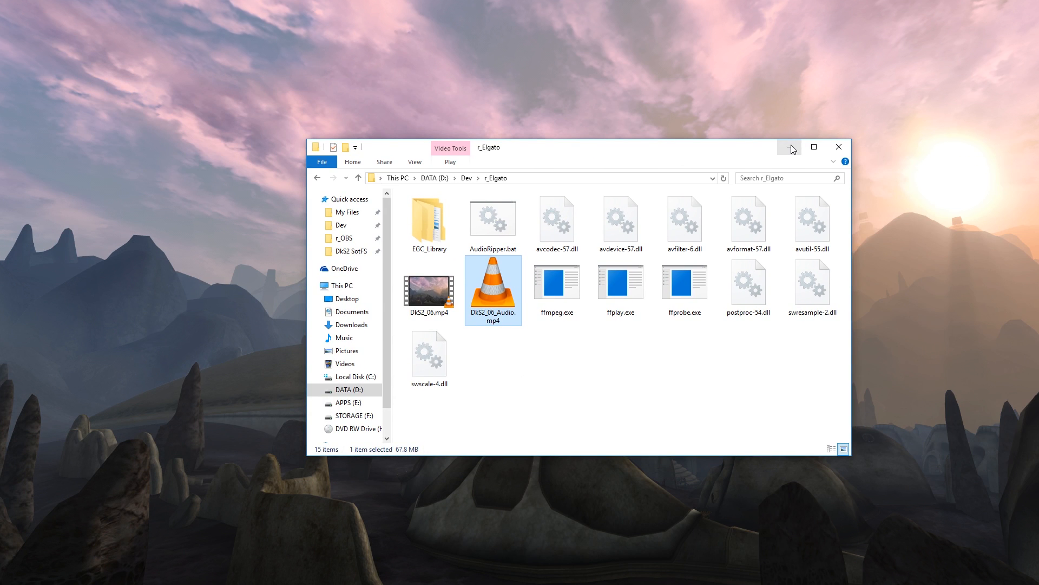
mouse_move(789, 146)
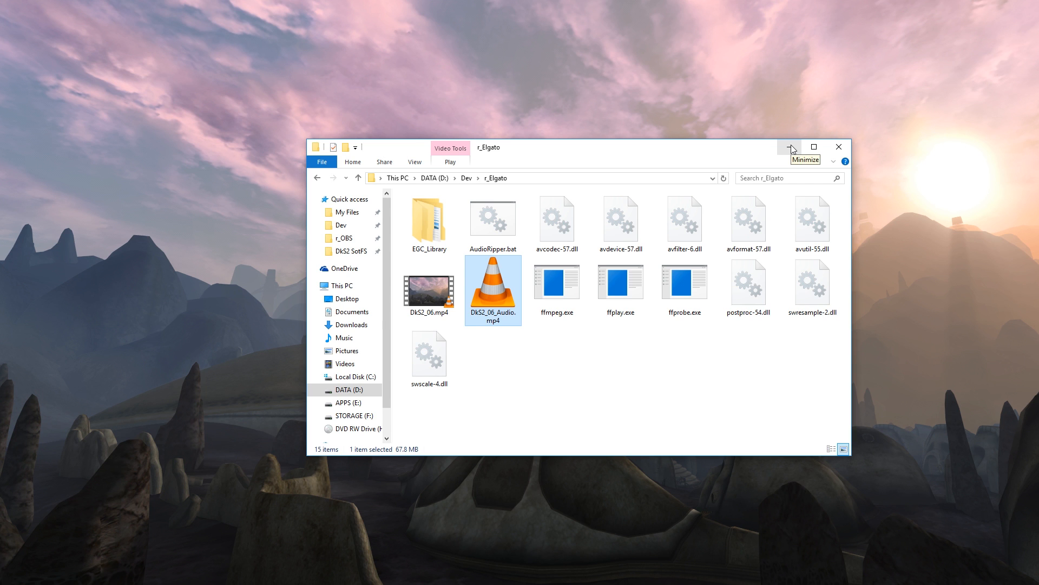